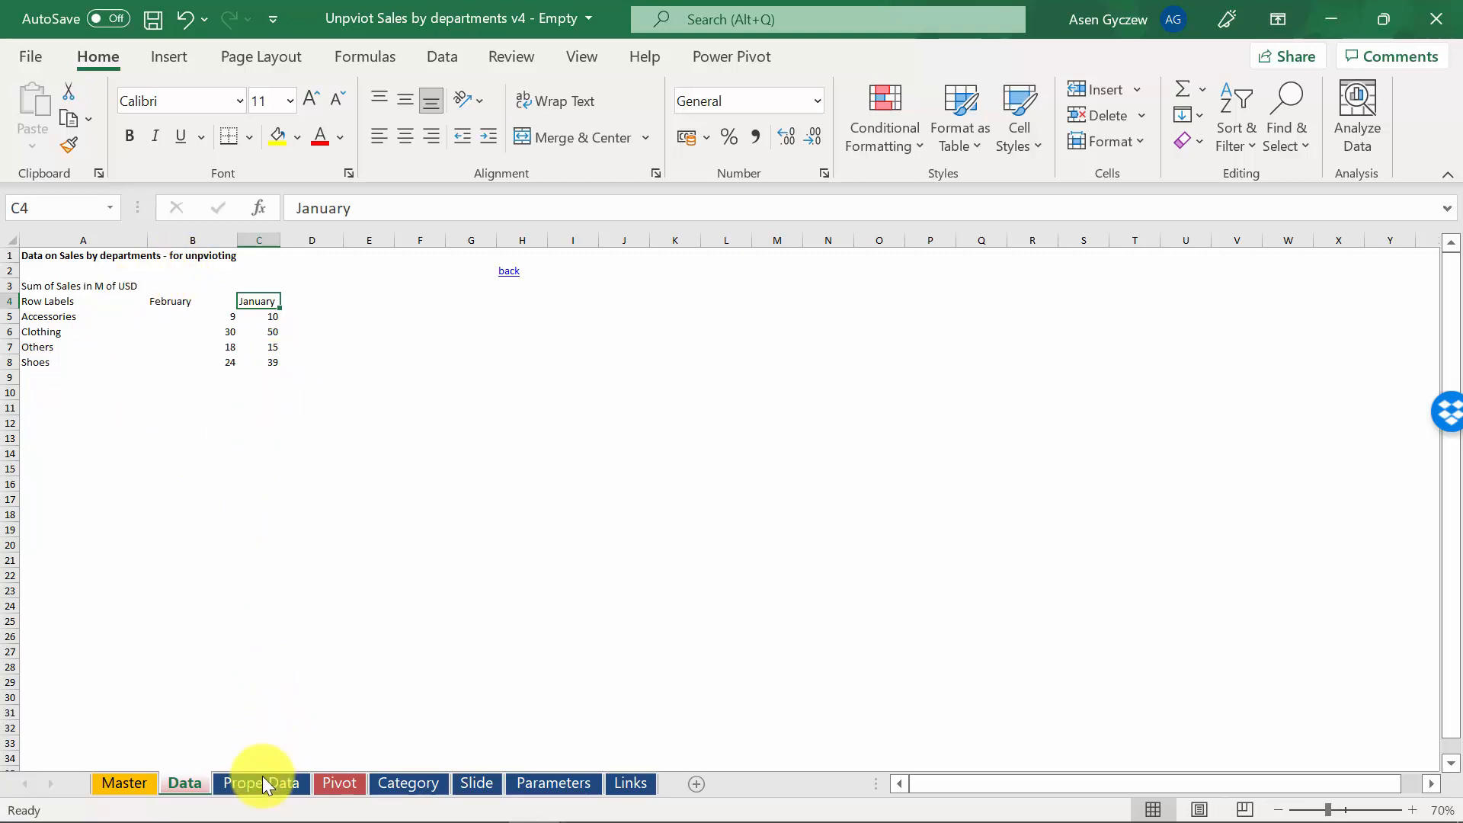
Review the ProperData sheet's unpivoted Department, Month and Sales in M of USD headers.
{"action": "left_click", "coordinate": [260, 783]}
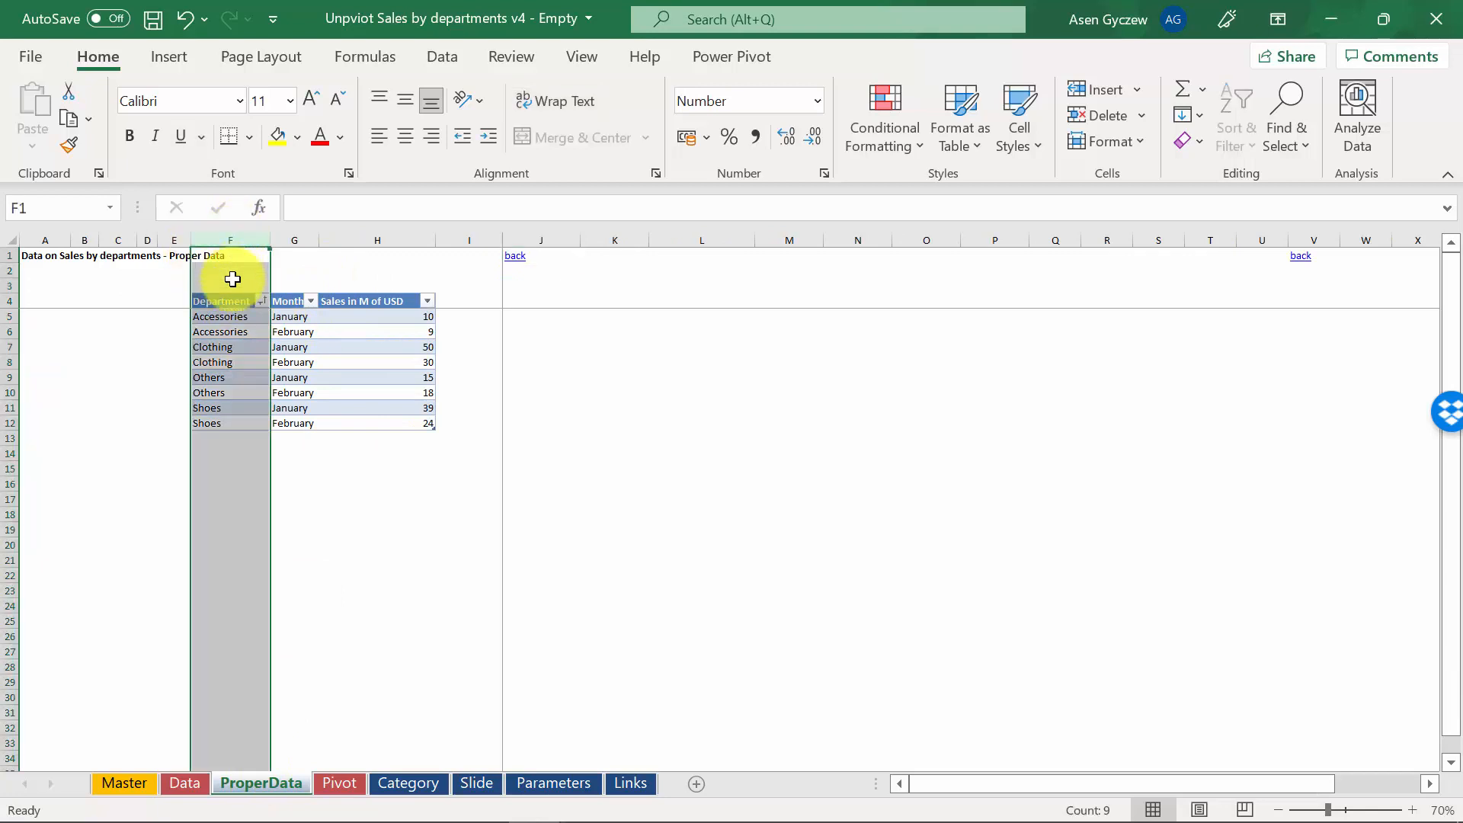
{"action": "left_click", "coordinate": [223, 301]}
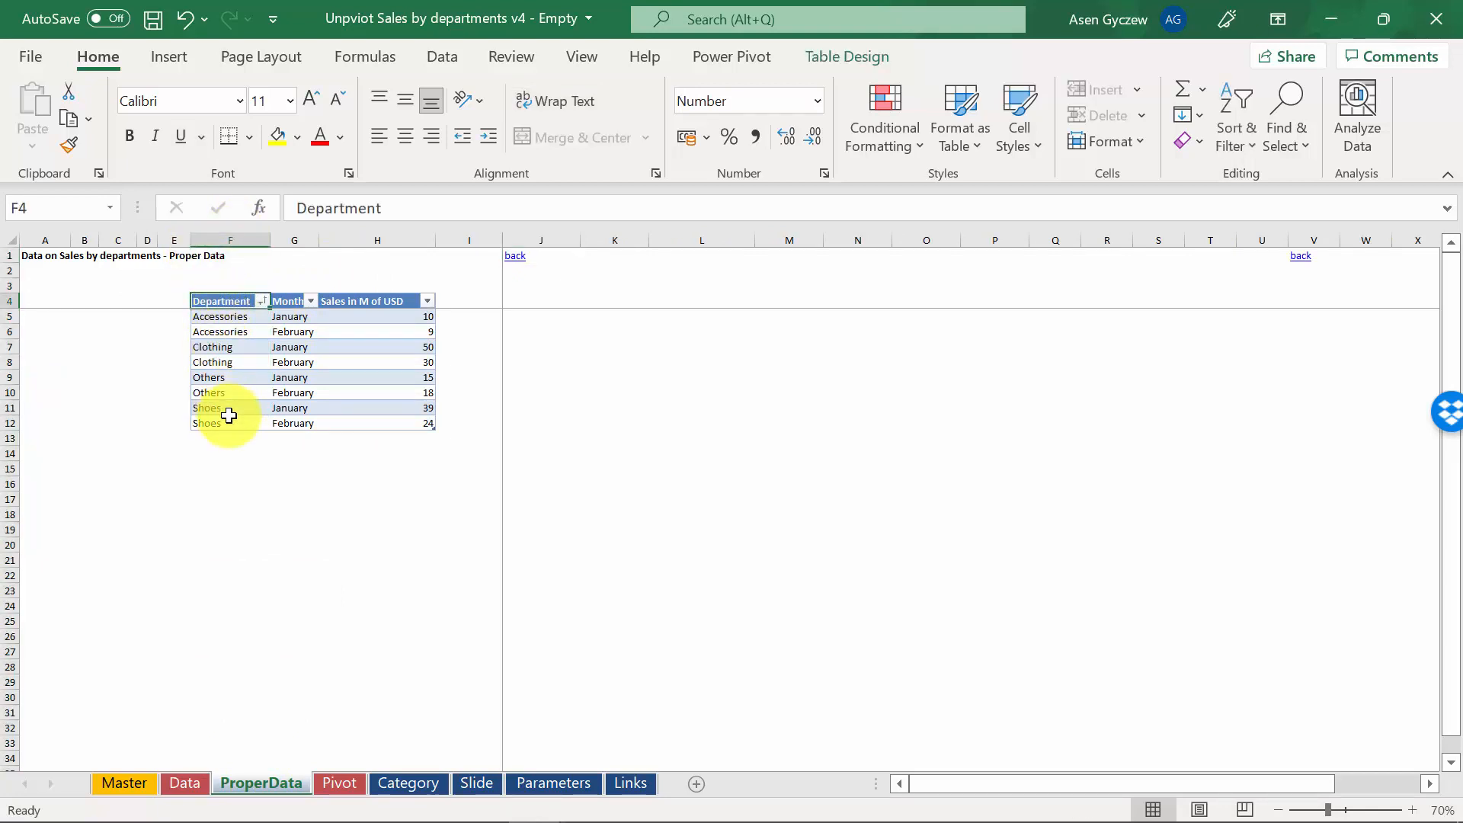
{"action": "left_click", "coordinate": [294, 300]}
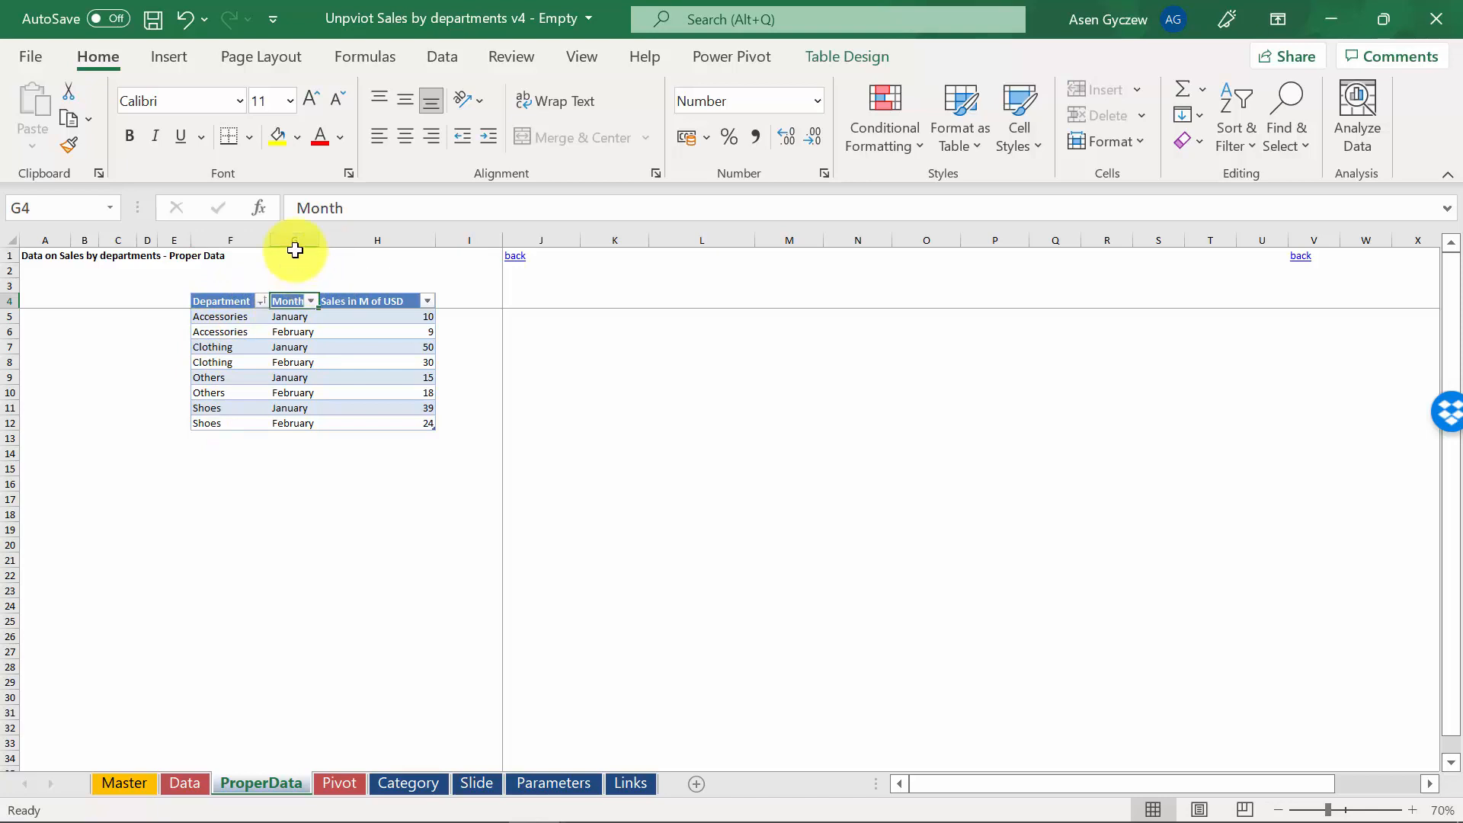
{"action": "left_click", "coordinate": [293, 317]}
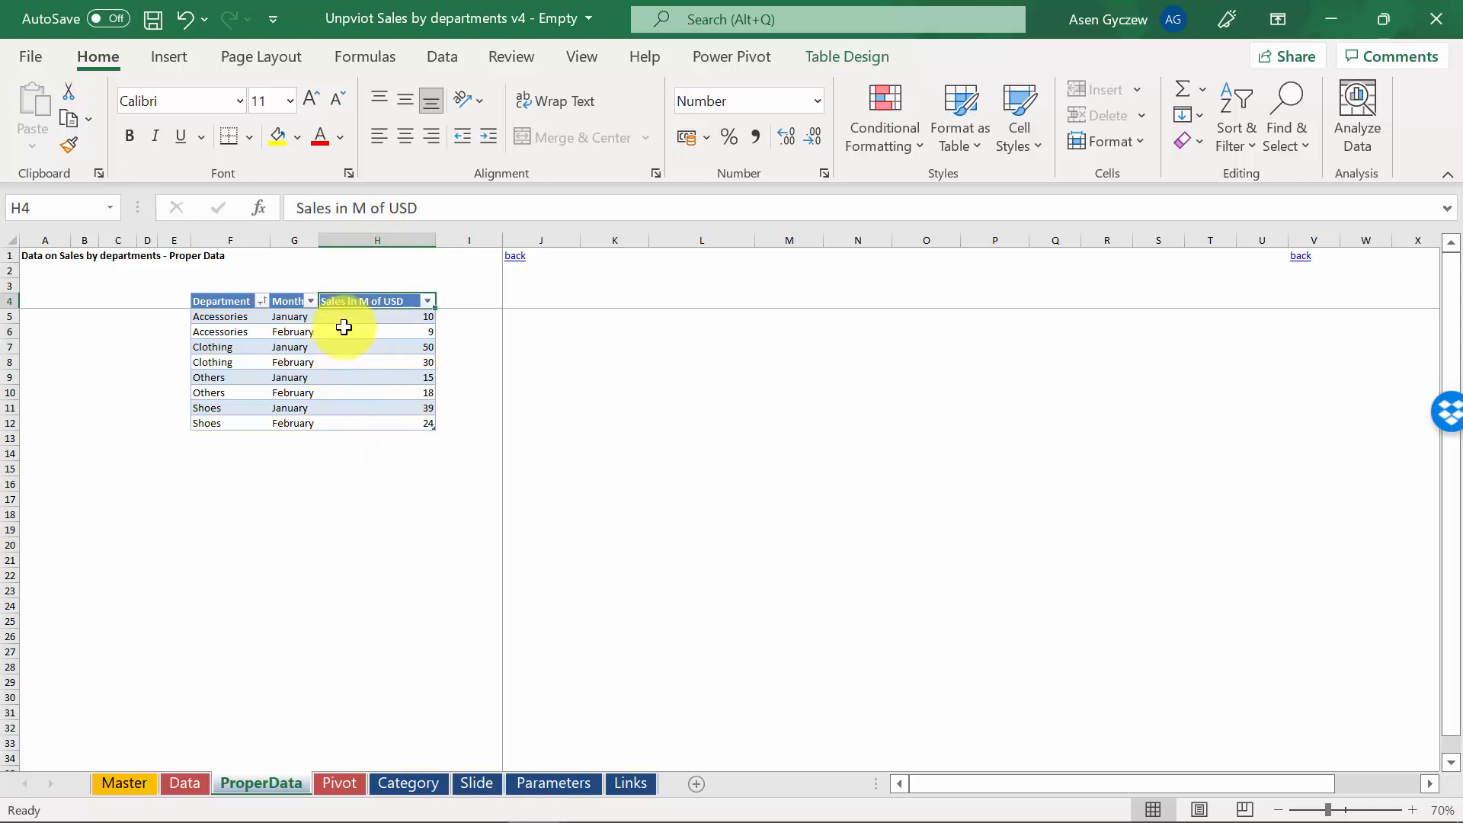
{"action": "mouse_move", "coordinate": [319, 454]}
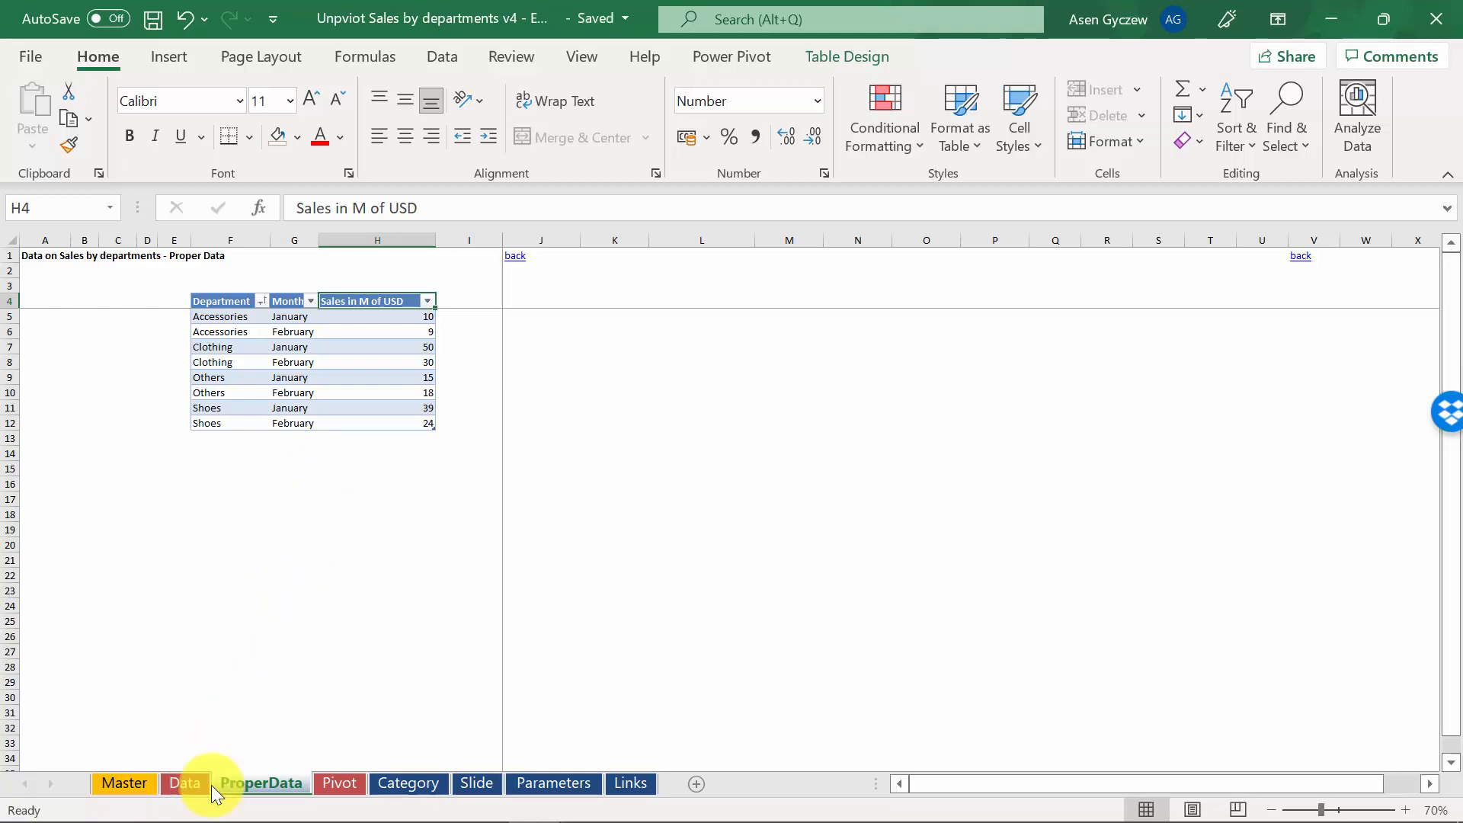
Convert the Row Labels/February/January range on the Data sheet into a table (Ctrl+T).
{"action": "left_click", "coordinate": [184, 781]}
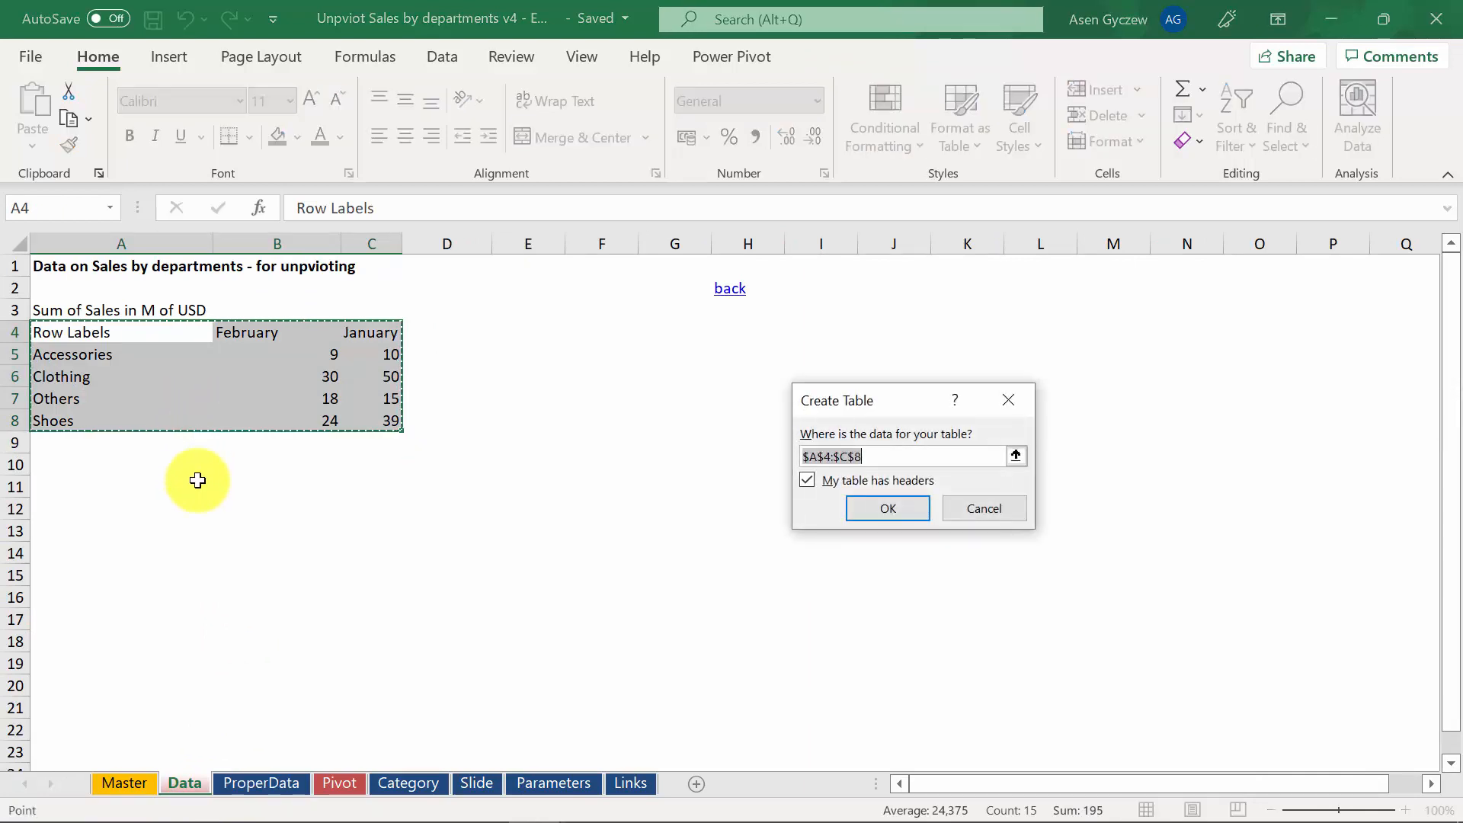
{"action": "left_click", "coordinate": [887, 507]}
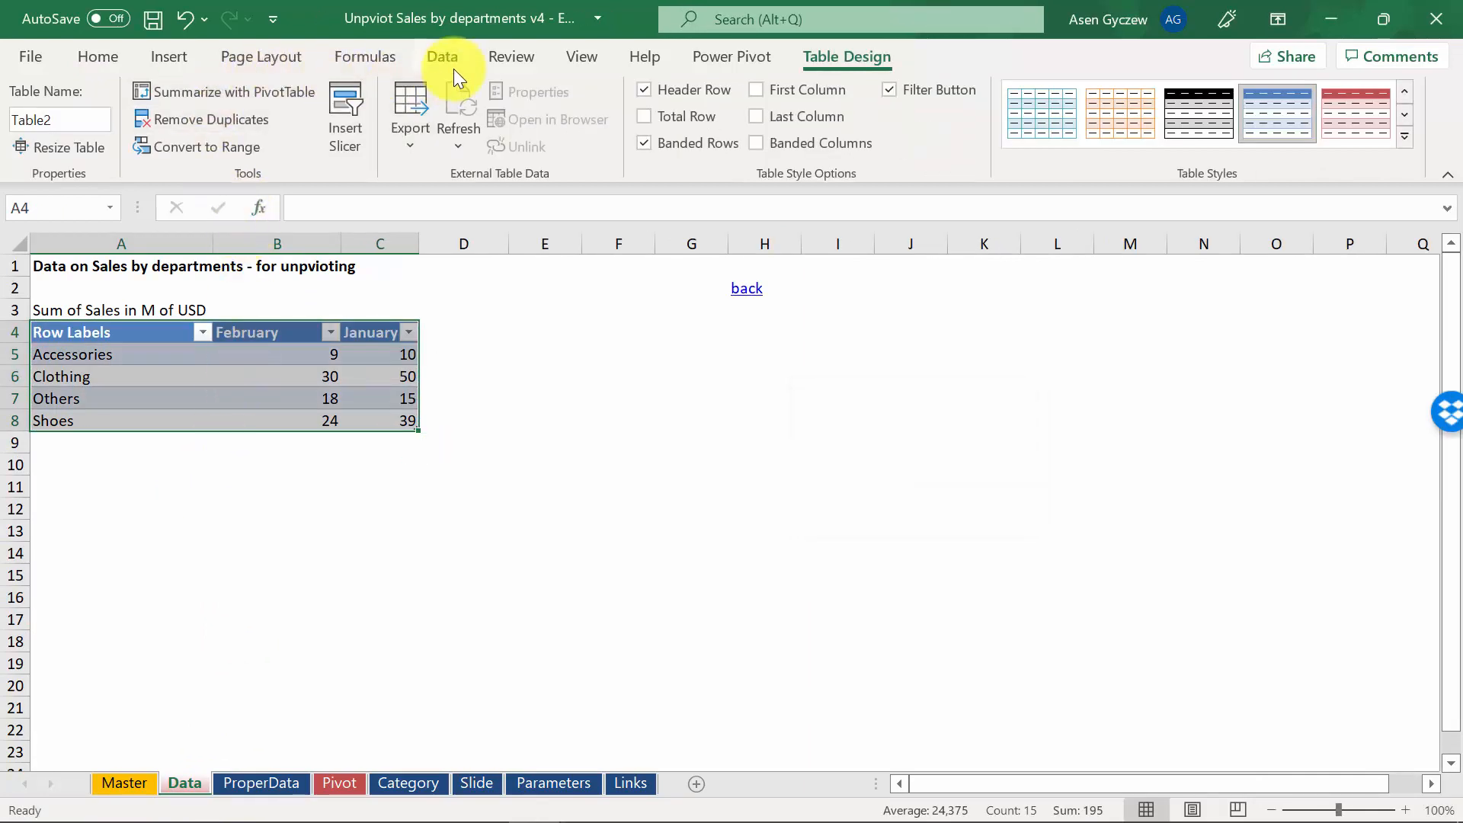
{"action": "left_click", "coordinate": [442, 56]}
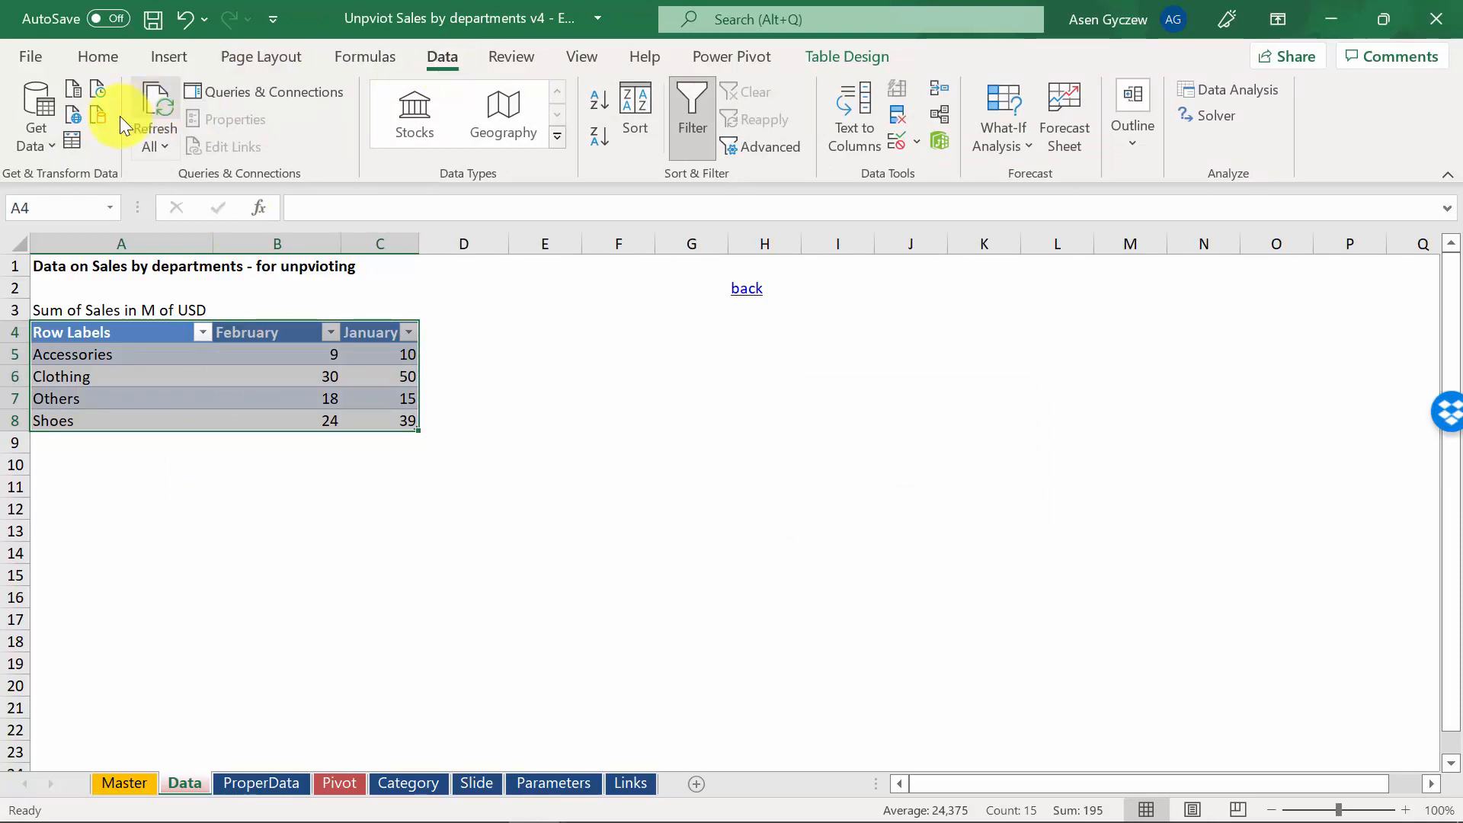
{"action": "mouse_move", "coordinate": [73, 145]}
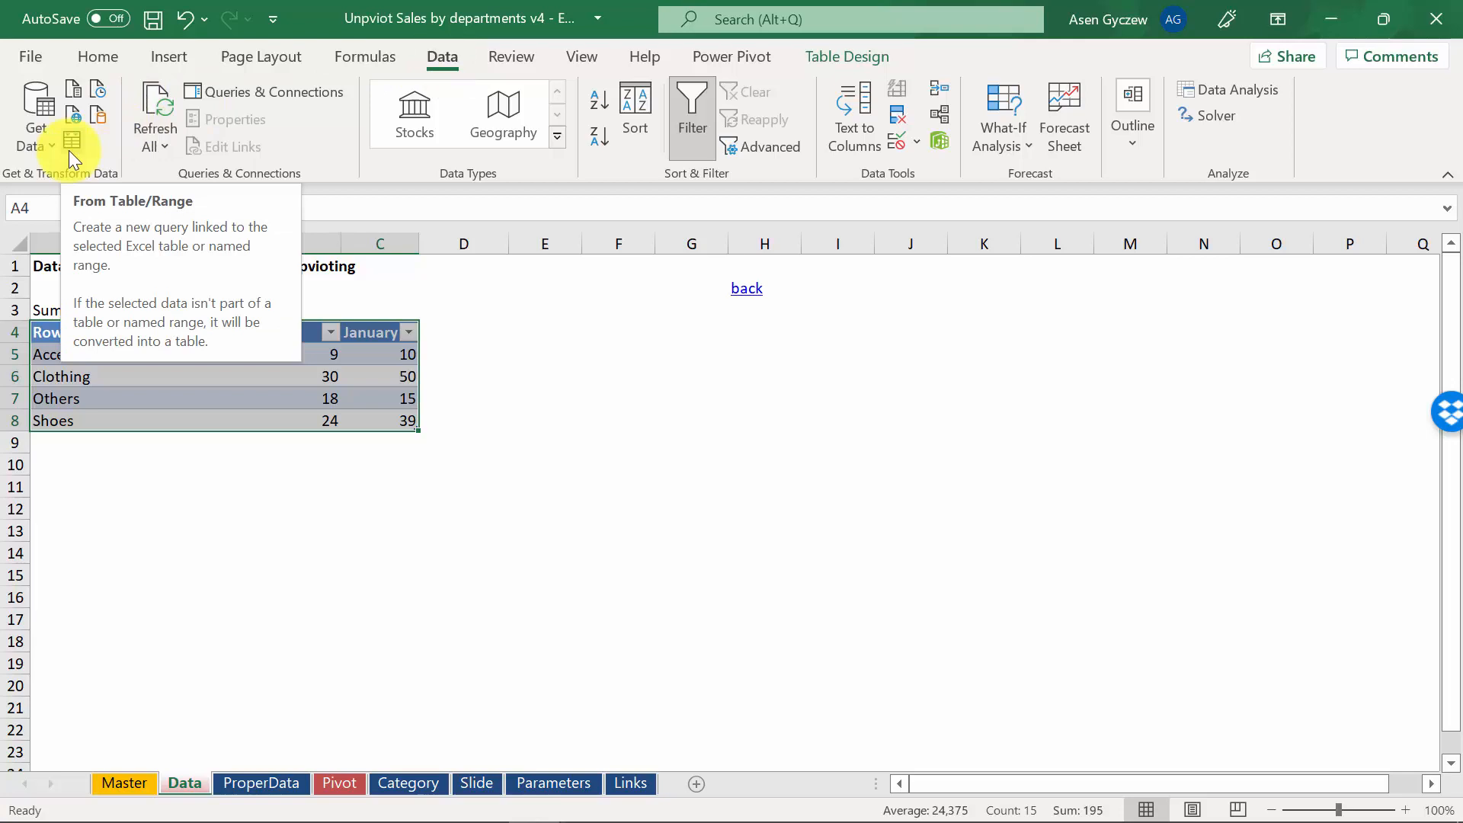
Load the table into Power Query, unpivot February and January, and rename Attribute to Month.
{"action": "left_click", "coordinate": [72, 149]}
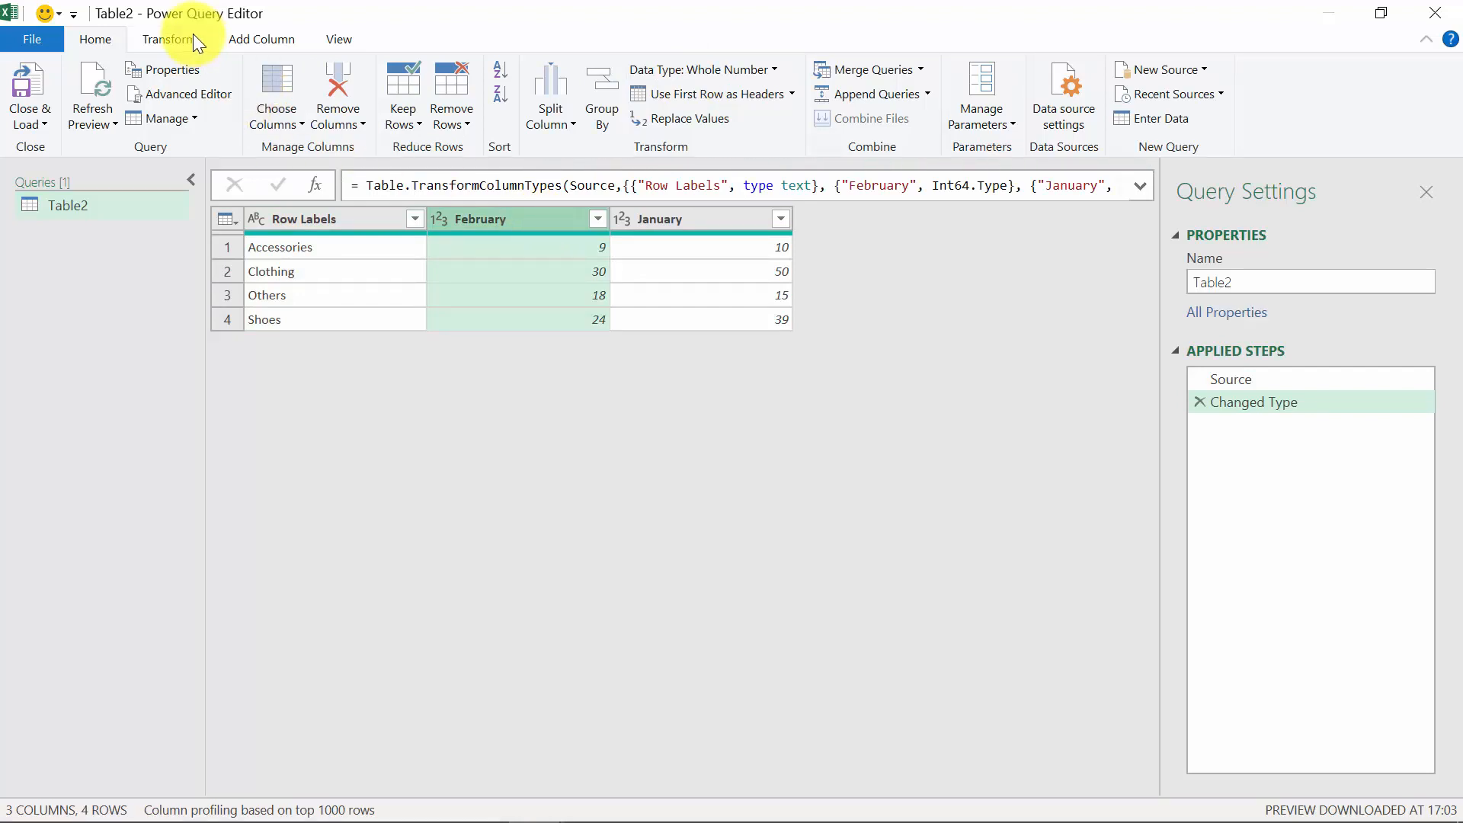
{"action": "left_click", "coordinate": [169, 39]}
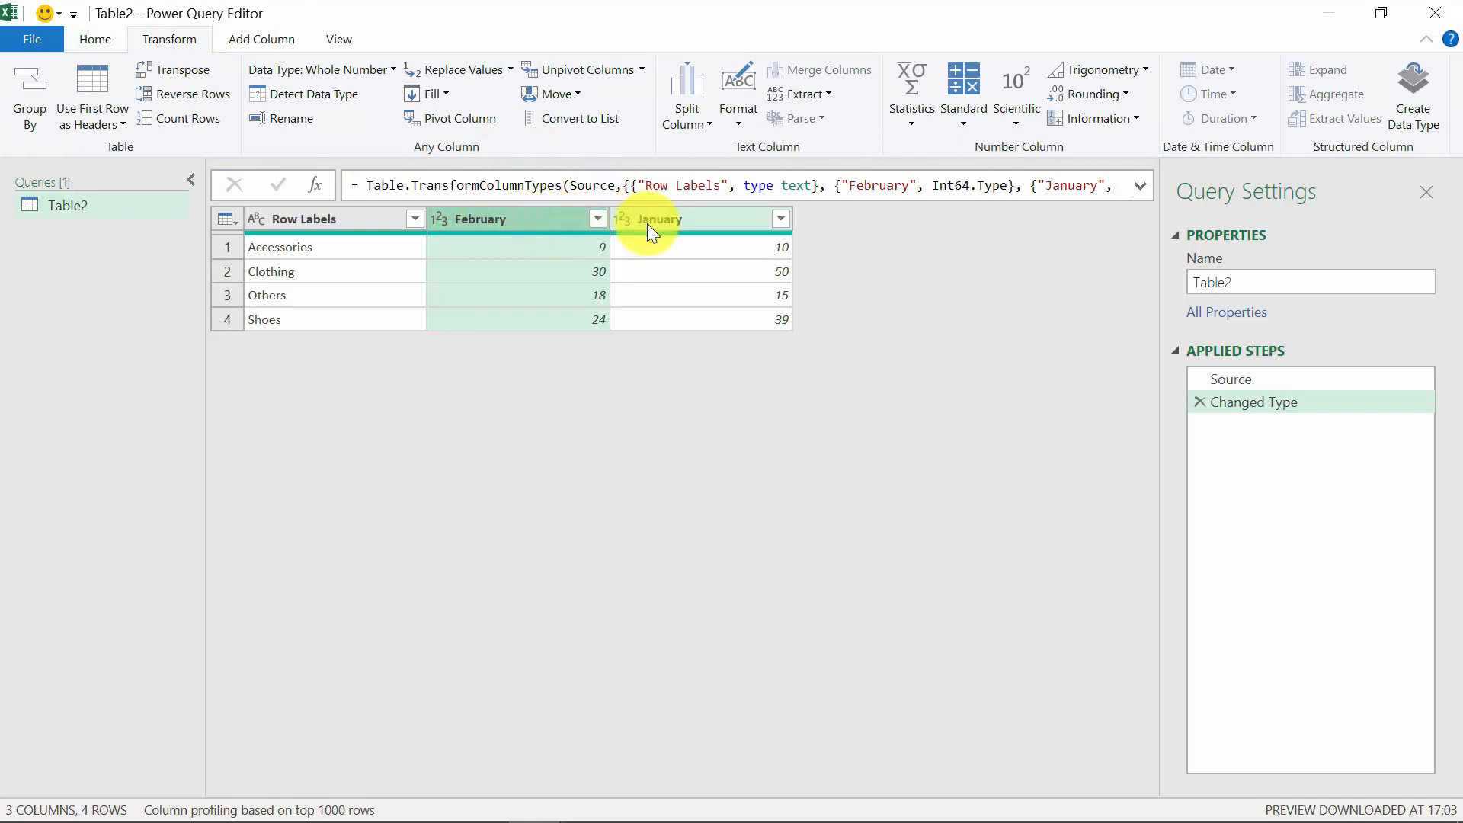
{"action": "left_click", "coordinate": [658, 218]}
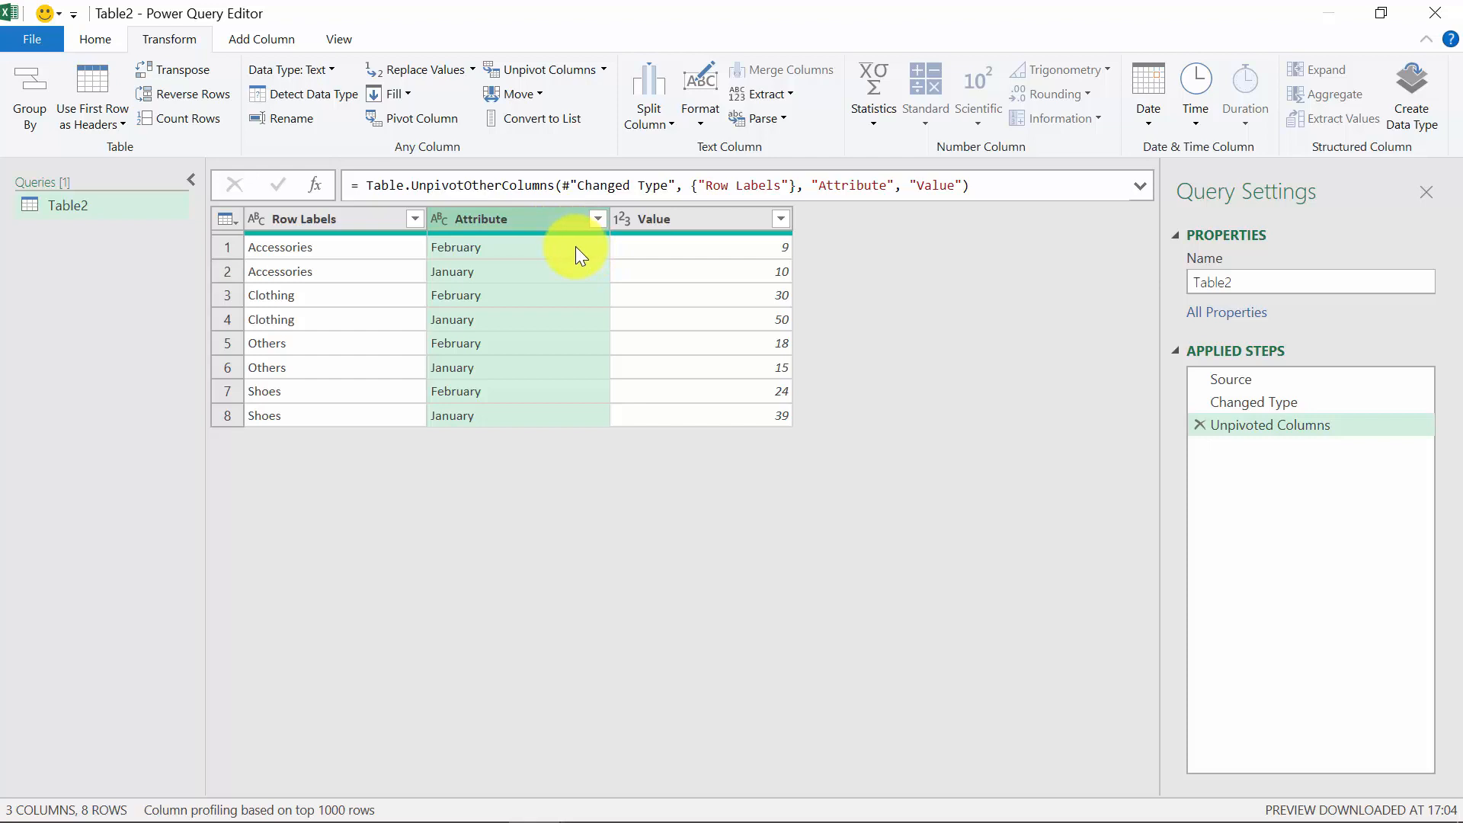
{"action": "double_click", "coordinate": [483, 218]}
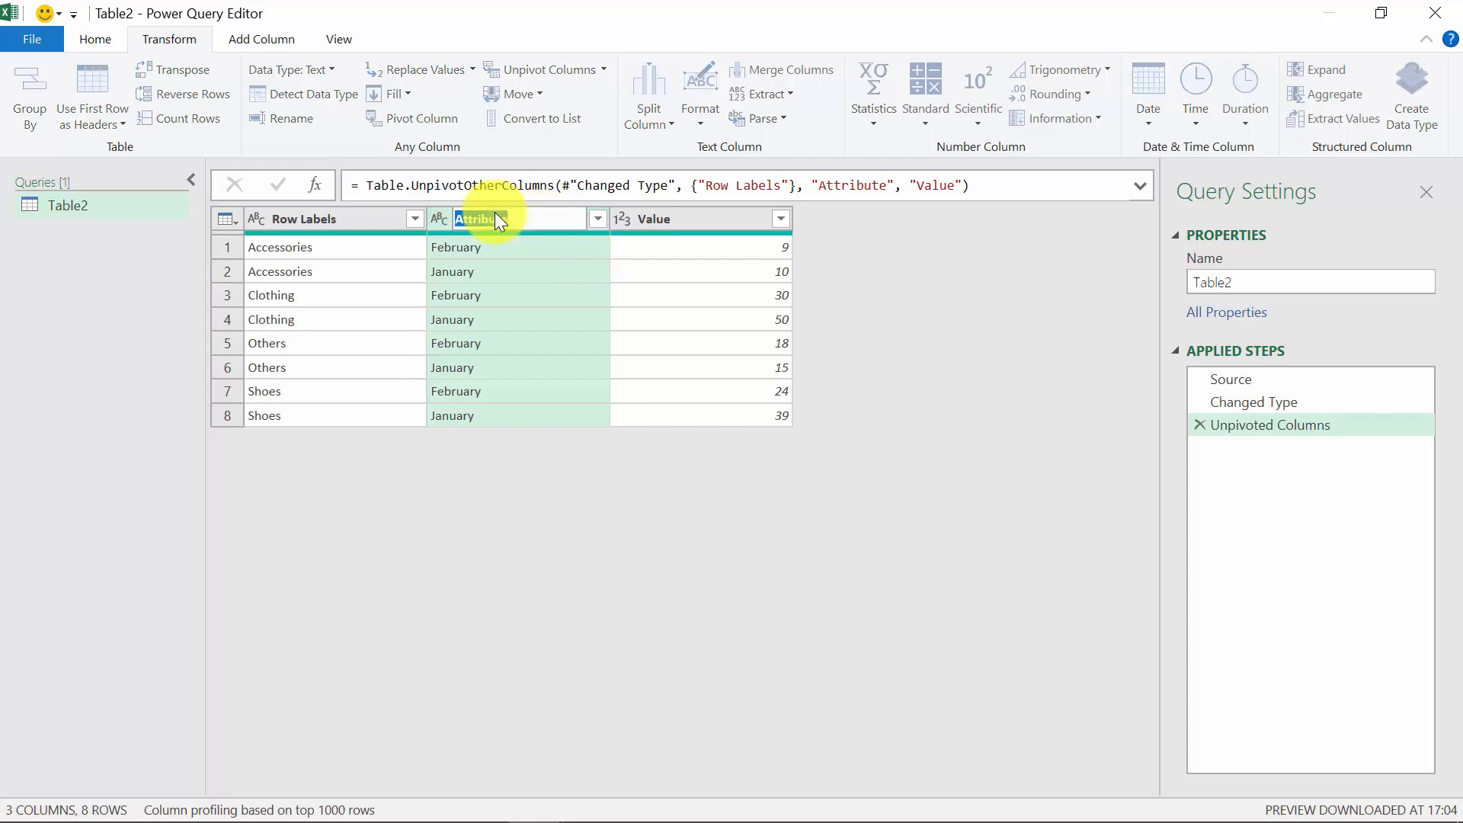
{"action": "type", "text": "Month"}
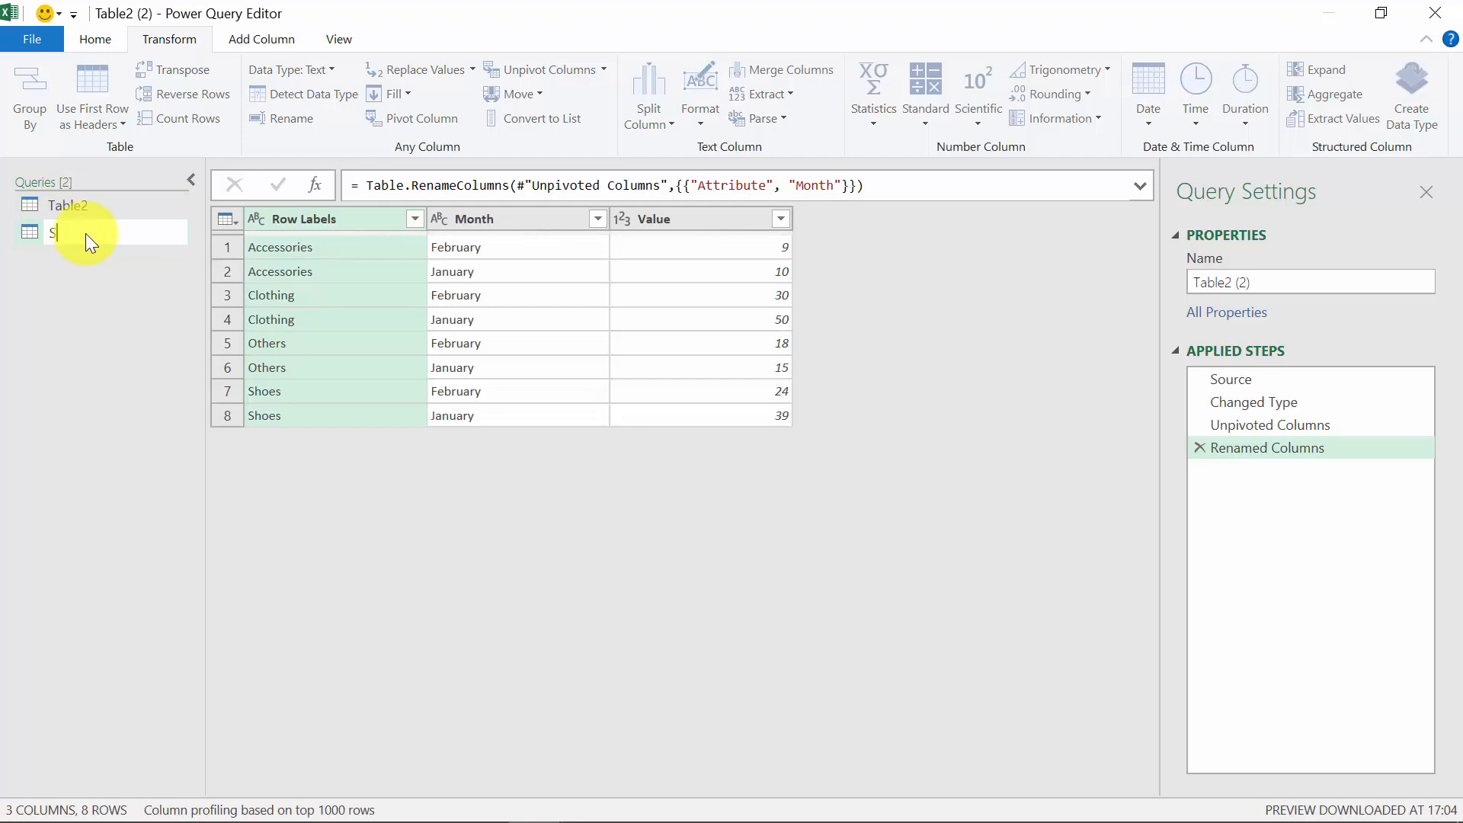
Name the duplicate query Second Option, unpivot all columns except Row Labels, rename Attribute to Month.
{"action": "type", "text": "Second Option"}
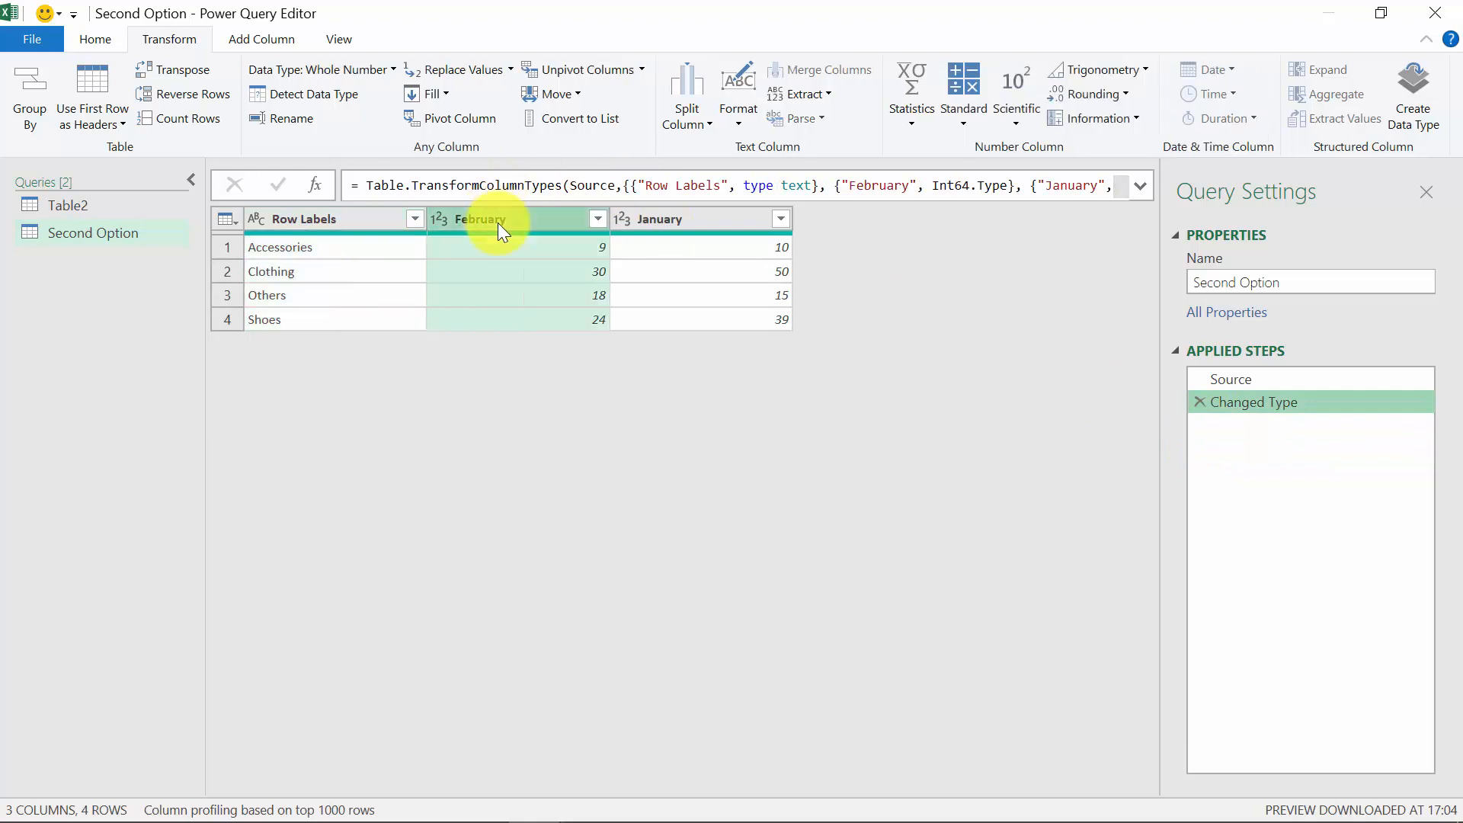
{"action": "mouse_move", "coordinate": [346, 224]}
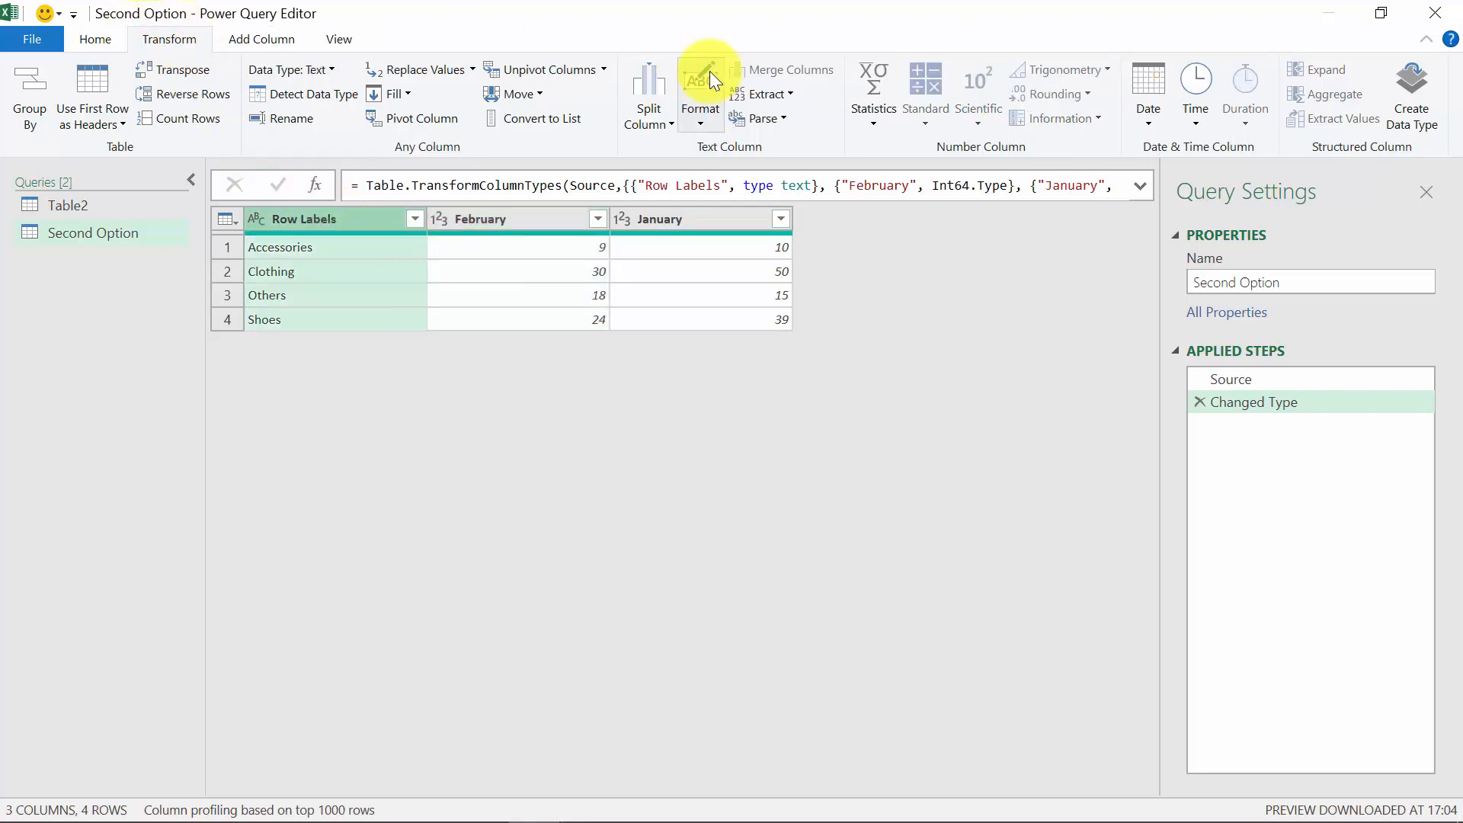
{"action": "left_click", "coordinate": [602, 69]}
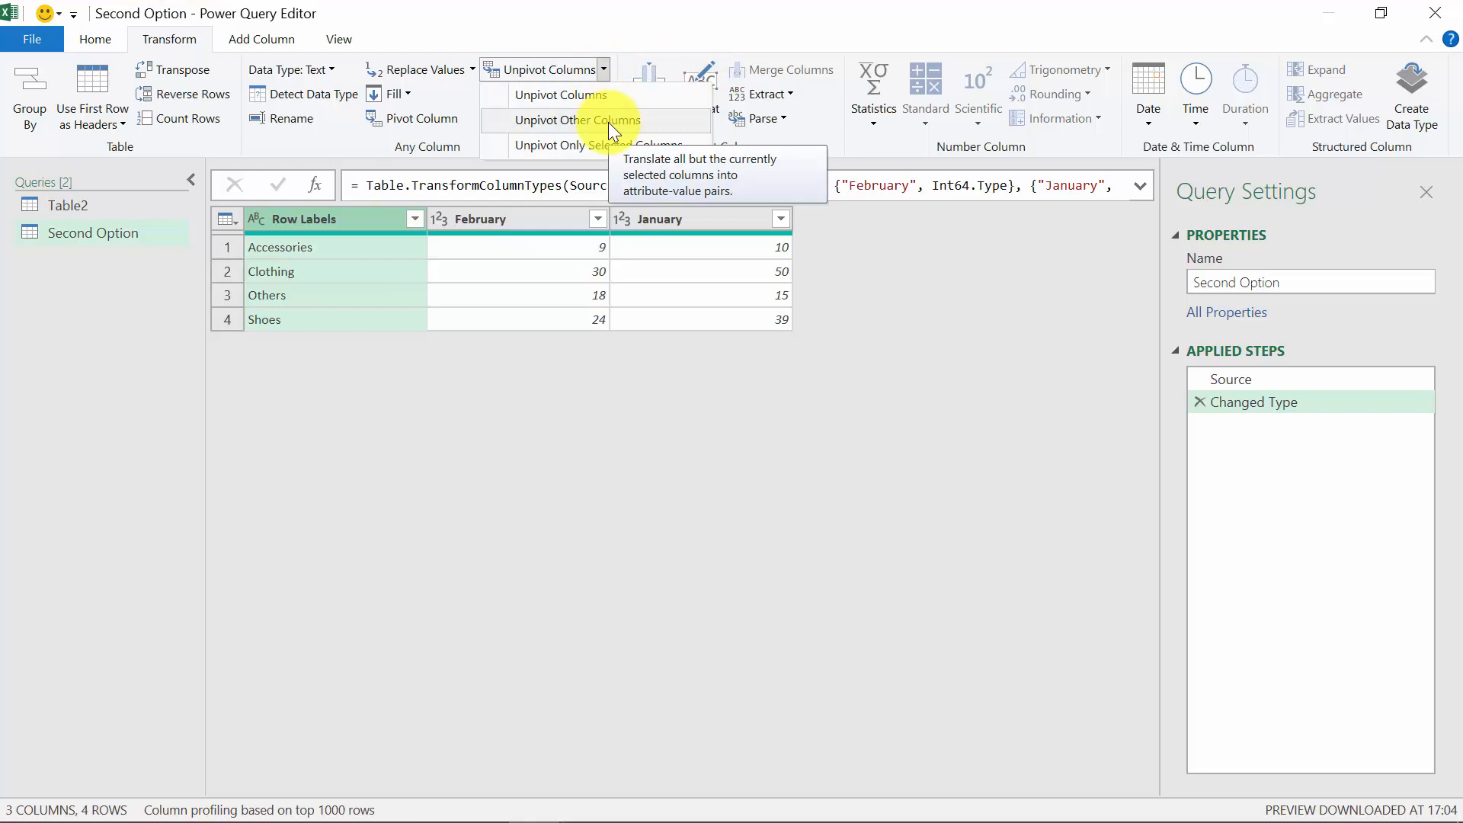
{"action": "left_click", "coordinate": [582, 119]}
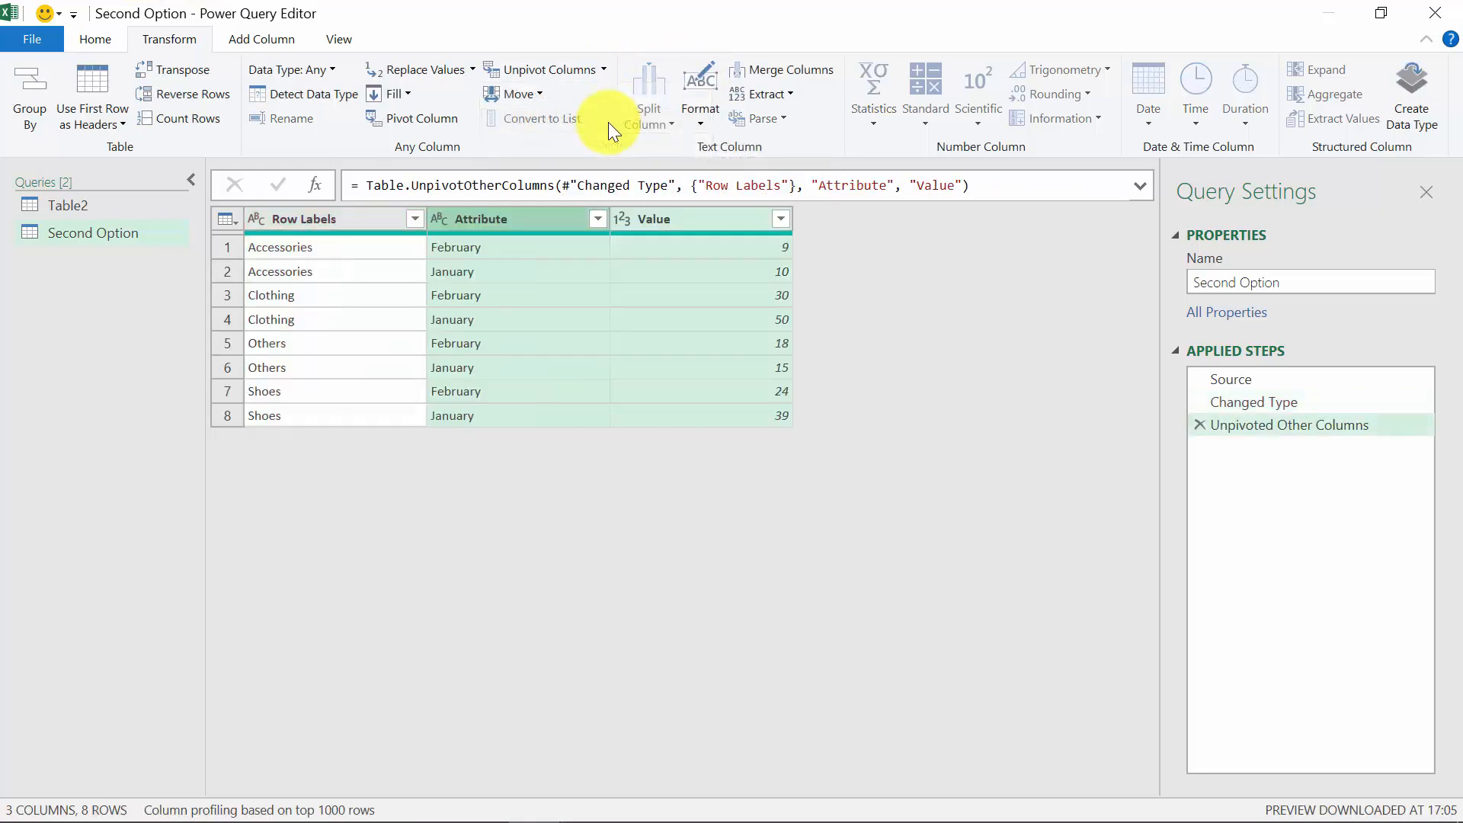
{"action": "left_click", "coordinate": [481, 218]}
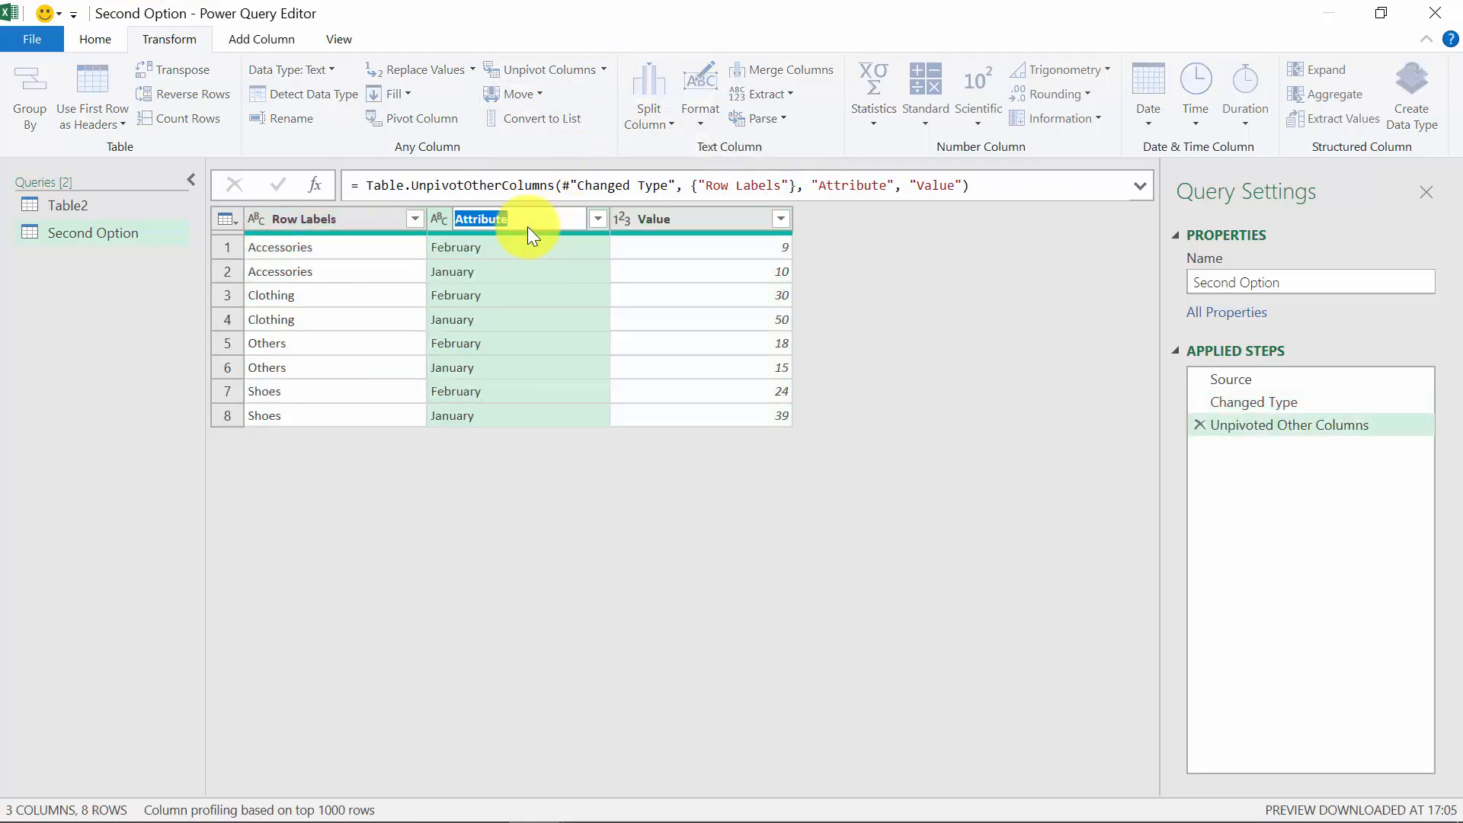
{"action": "type", "text": "Month"}
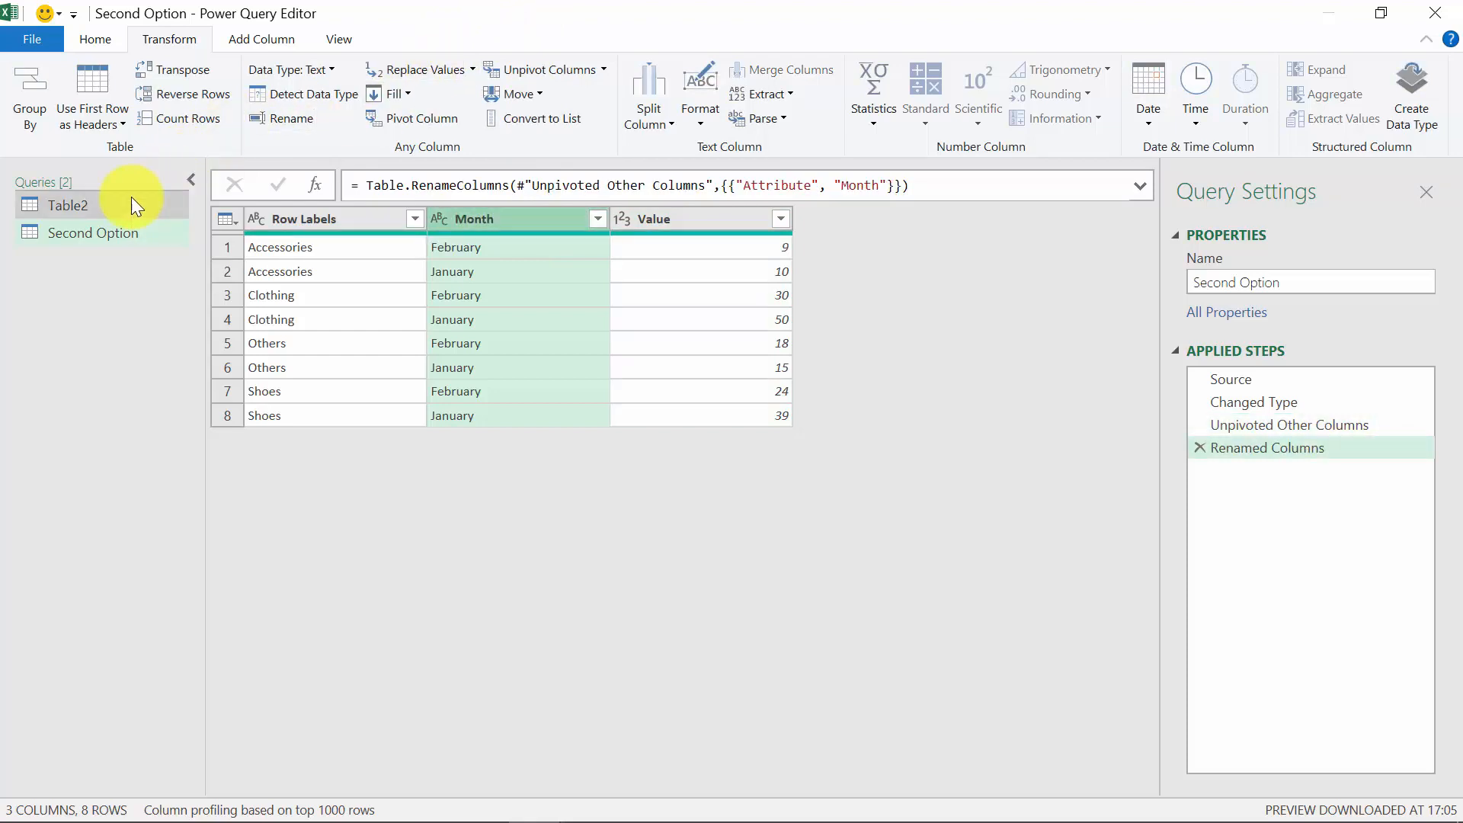
Compare the Second Option result against the Table2 query's eight rows.
{"action": "left_click", "coordinate": [67, 206]}
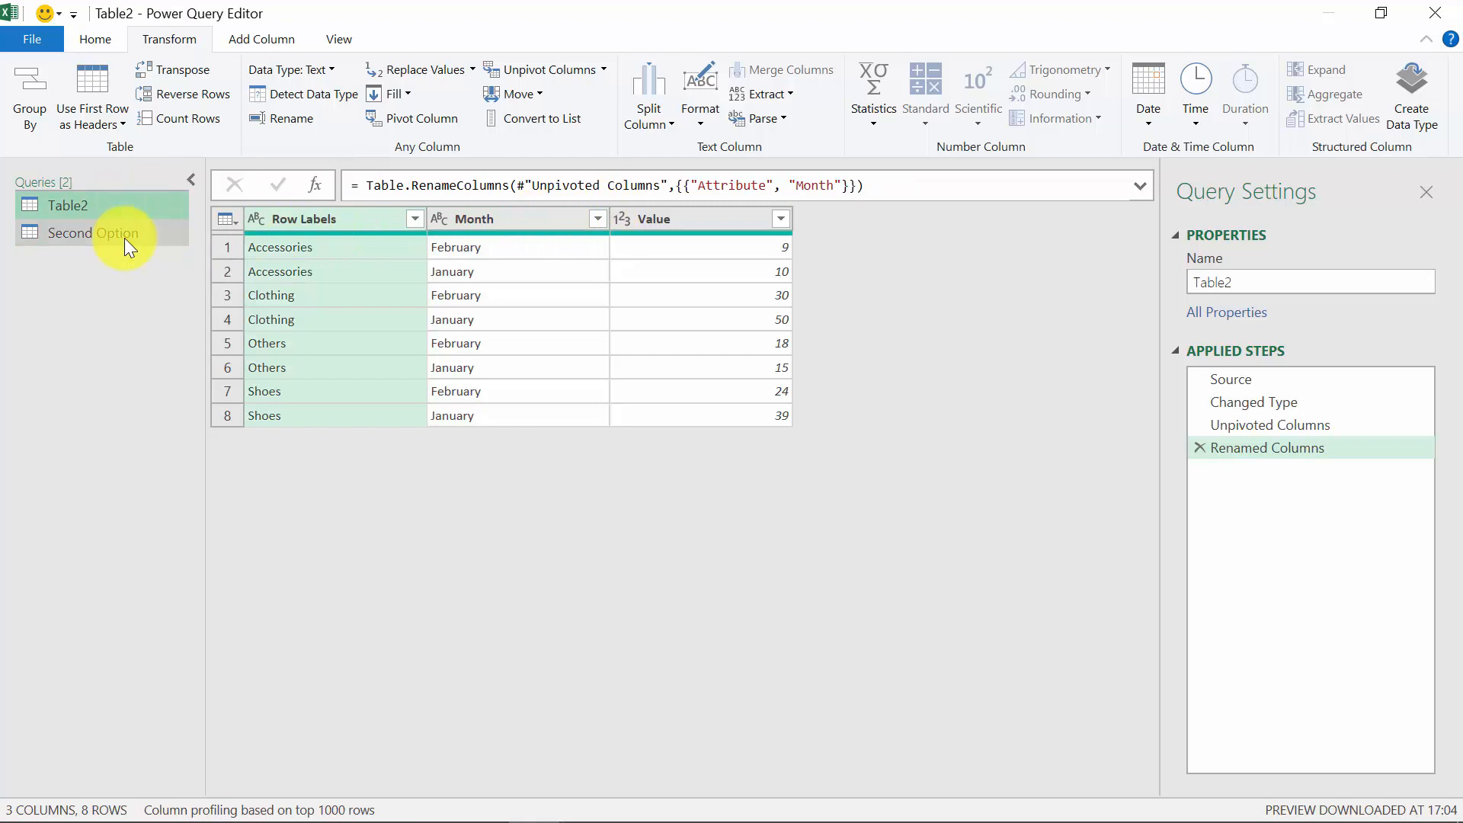
{"action": "left_click", "coordinate": [79, 232]}
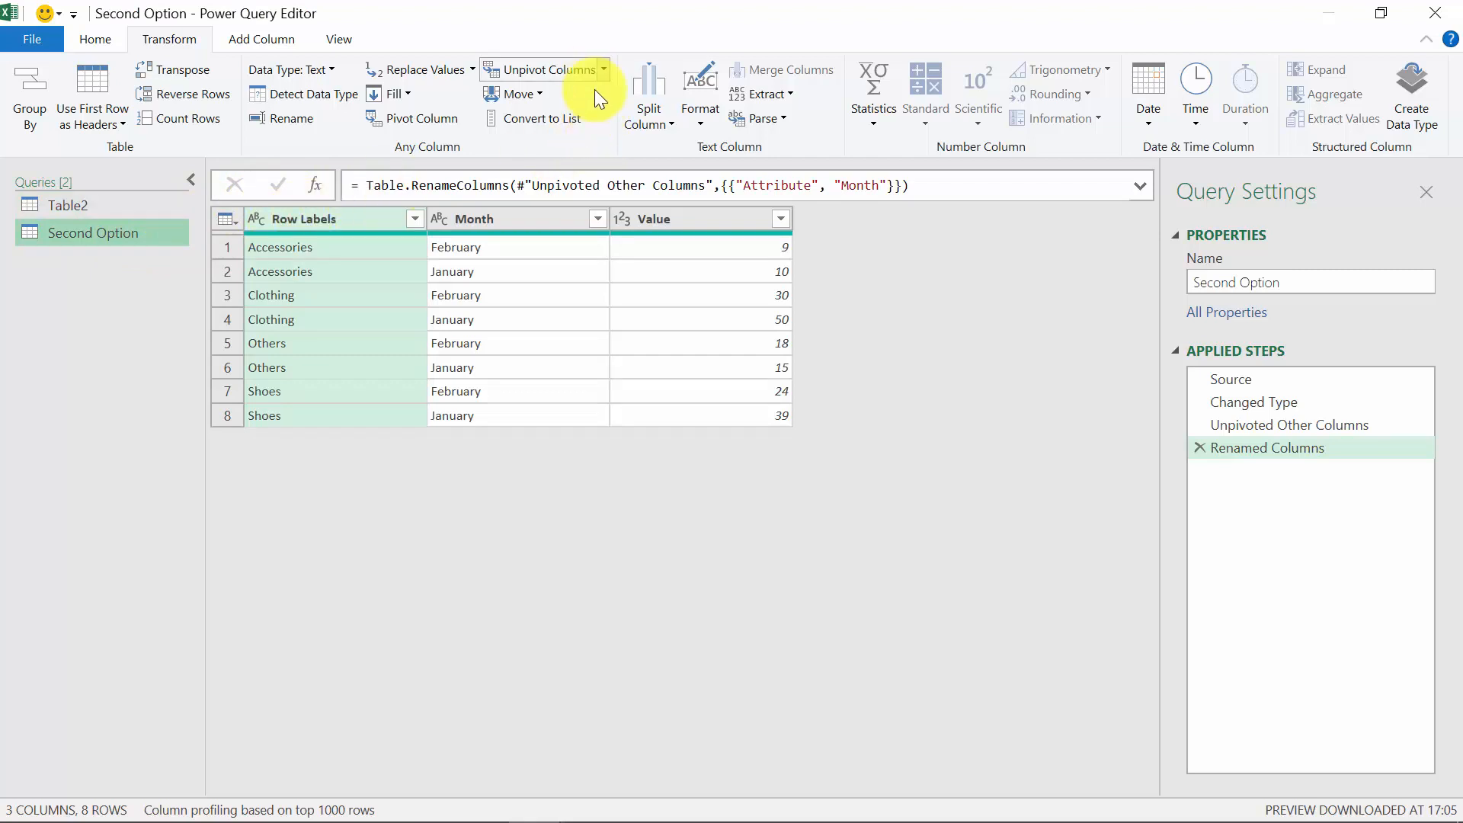
{"action": "mouse_move", "coordinate": [421, 247]}
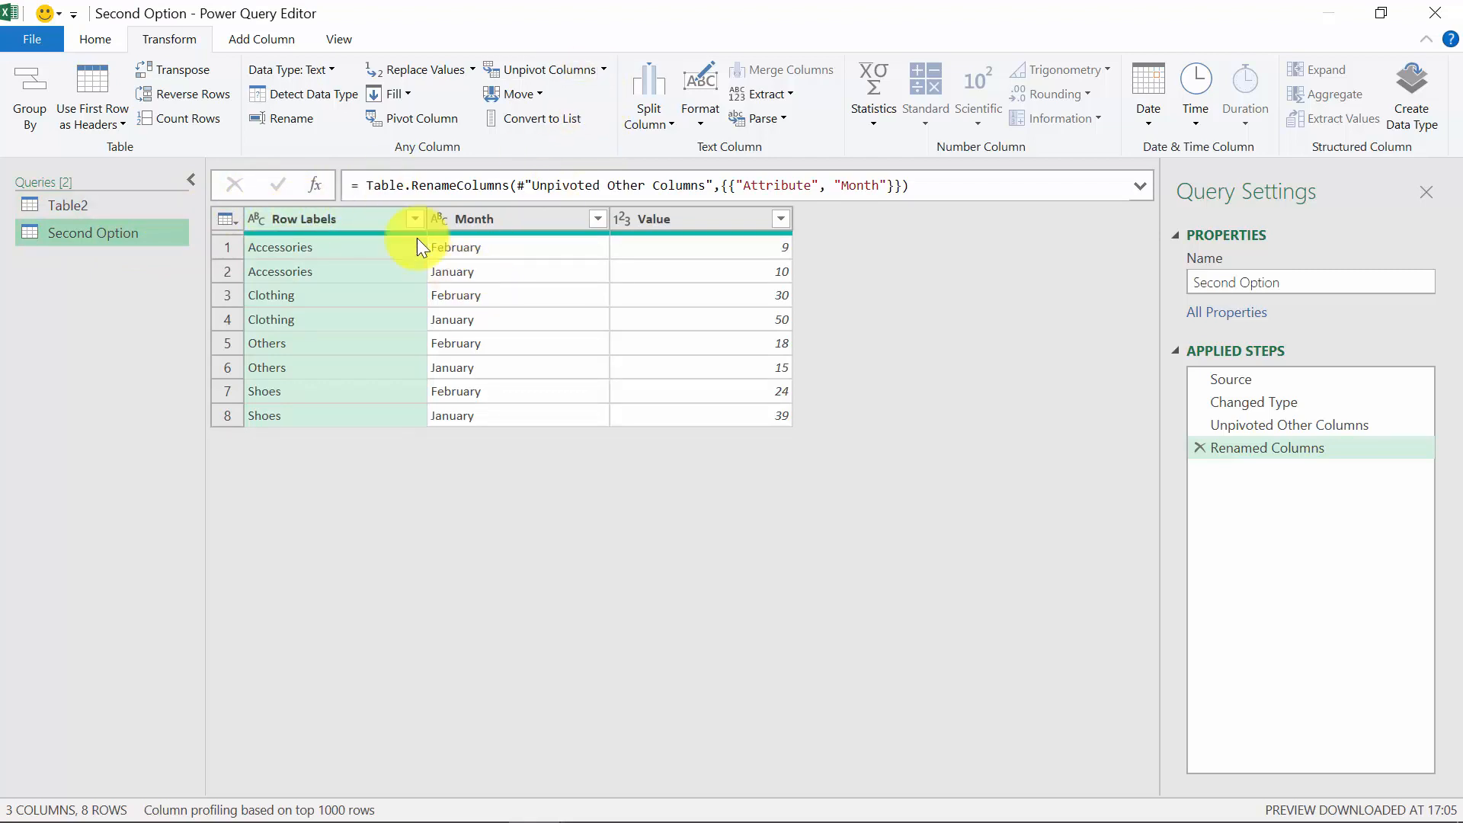
Close & Load the queries as tables onto new worksheets in Excel.
{"action": "left_click", "coordinate": [31, 38]}
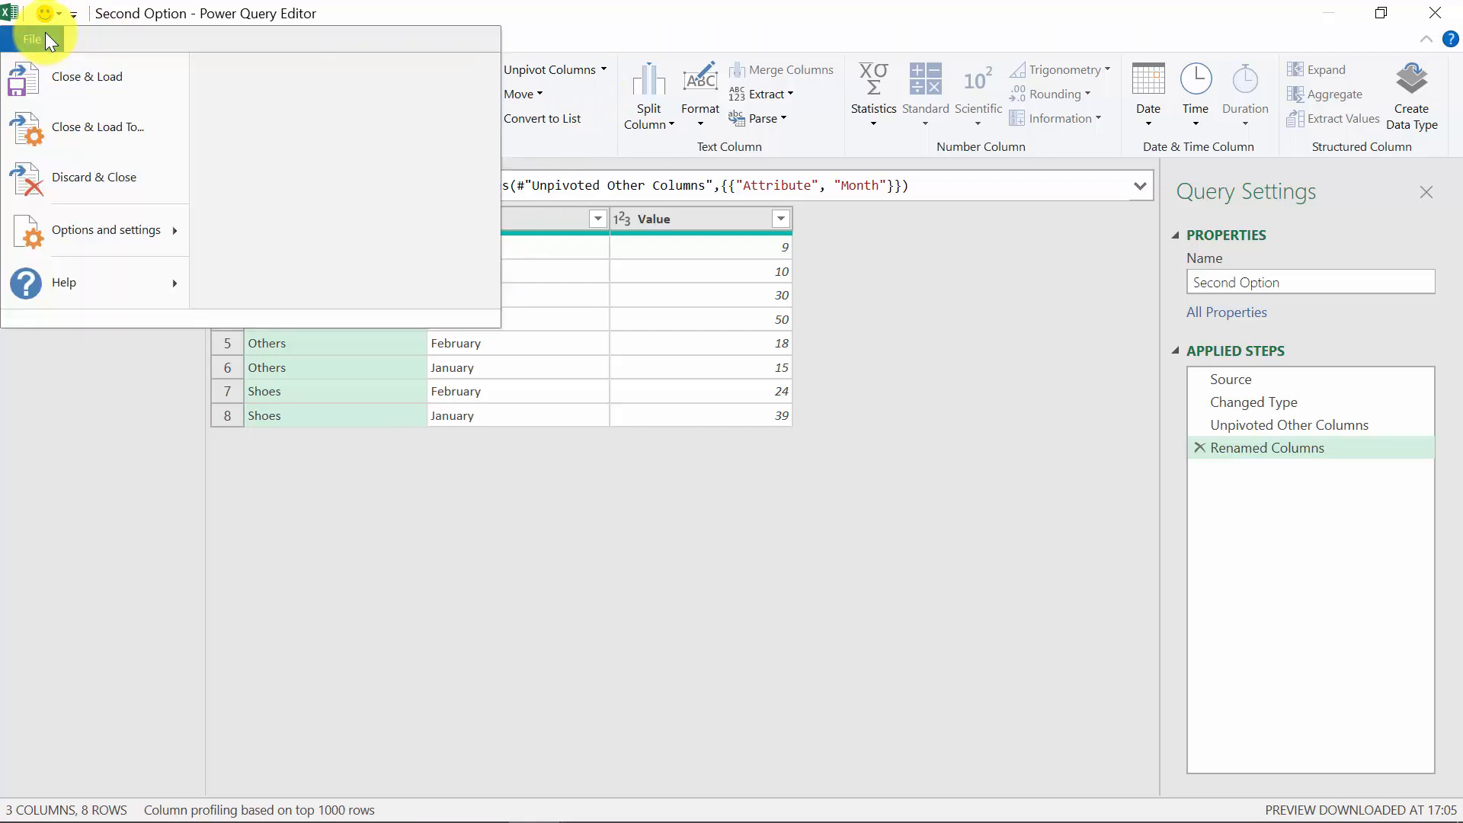
{"action": "mouse_move", "coordinate": [98, 127]}
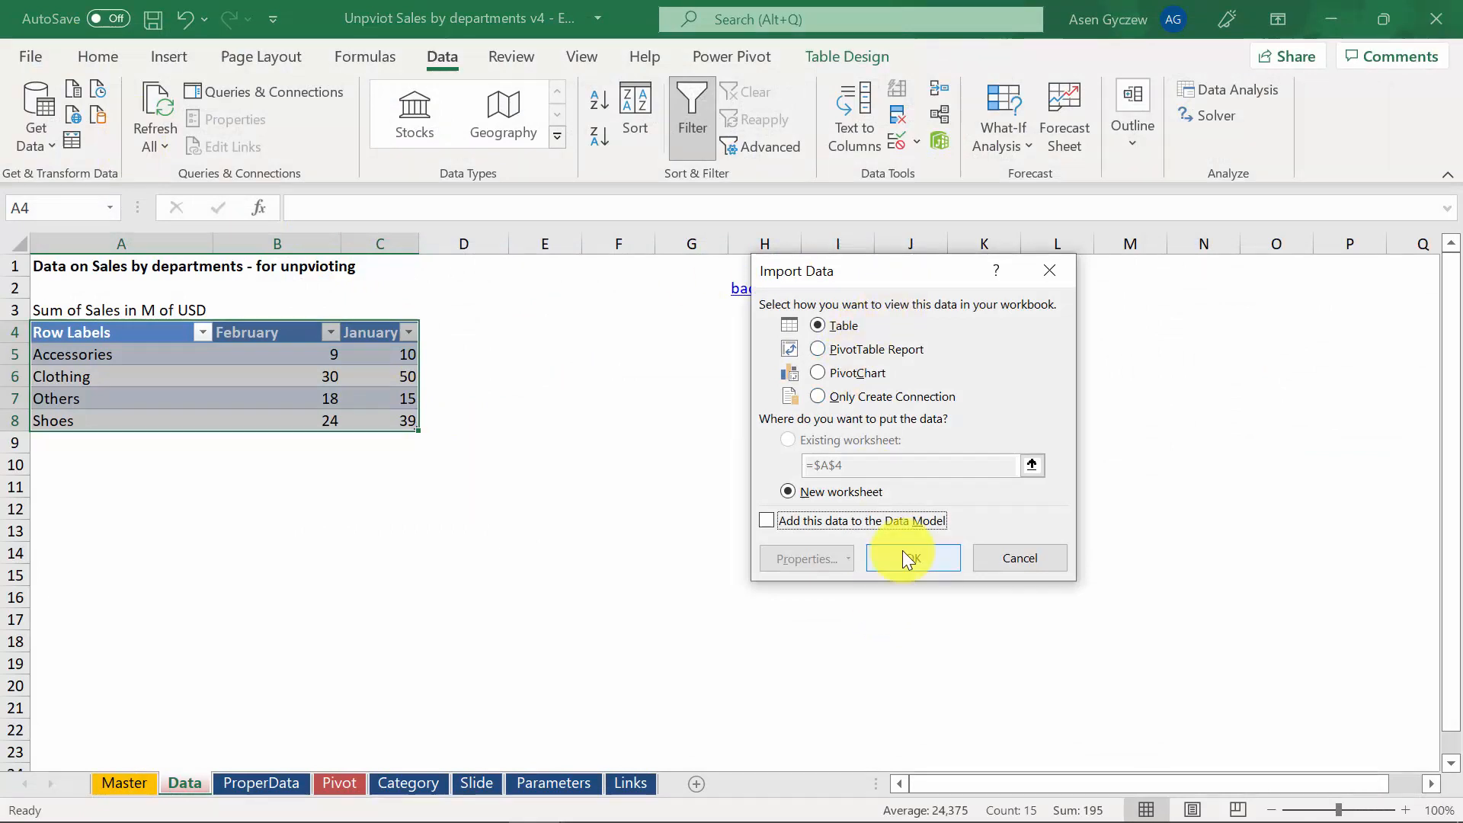
{"action": "left_click", "coordinate": [913, 557]}
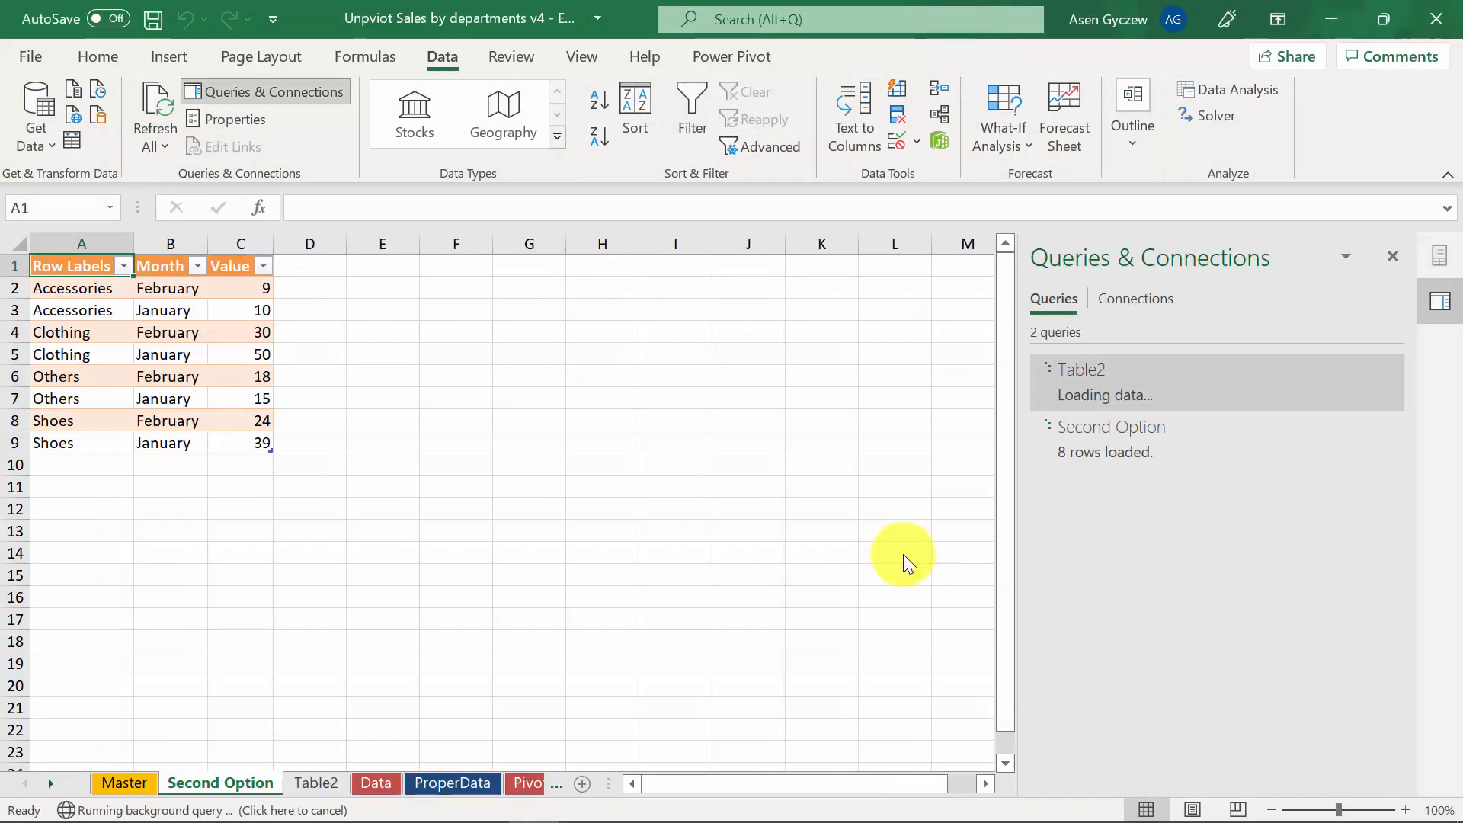
{"action": "left_click", "coordinate": [315, 783]}
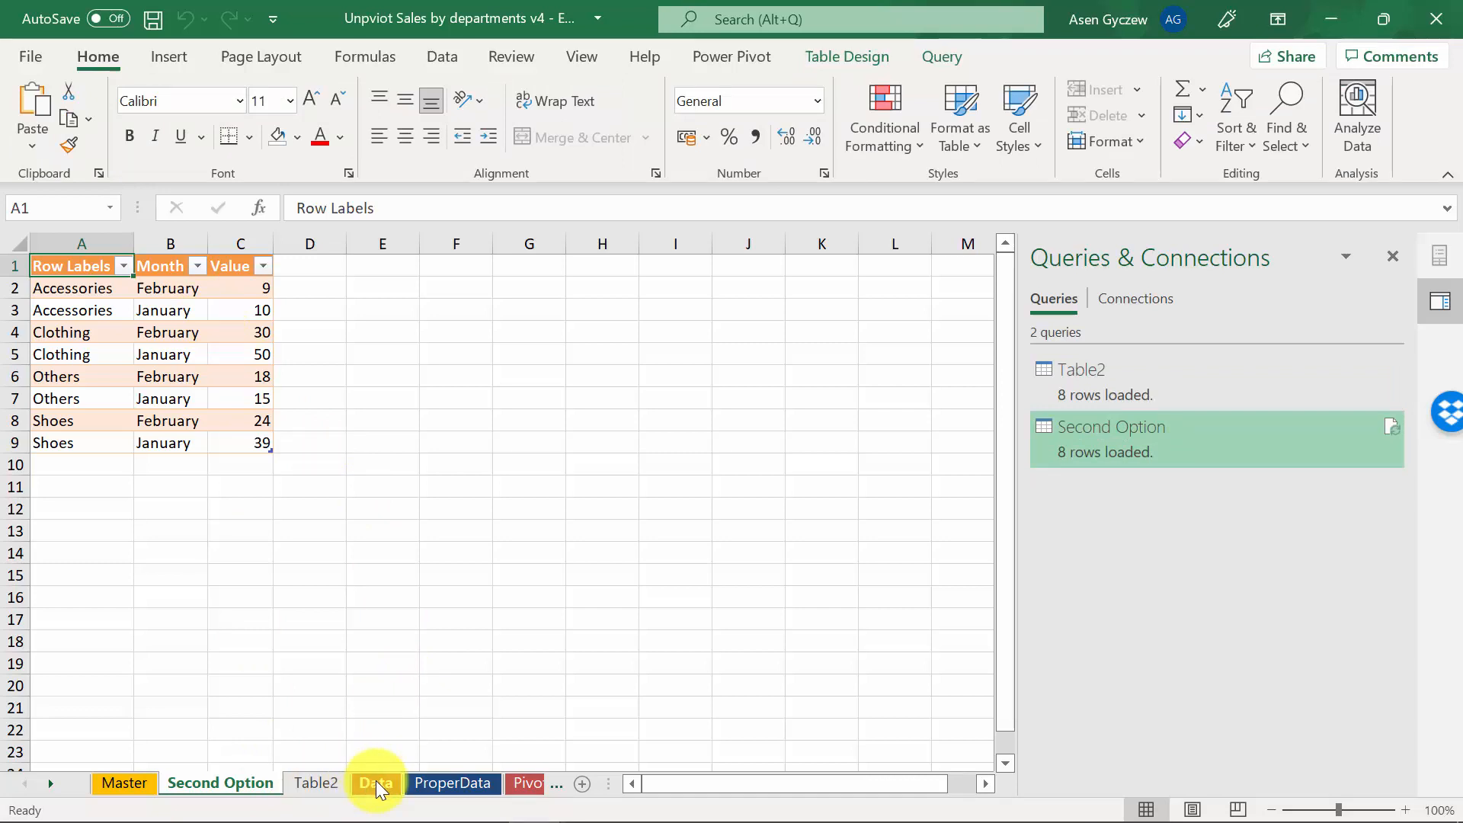
Add a Domestic Appliances row with values 10 and 23 under the Data table.
{"action": "left_click", "coordinate": [376, 784]}
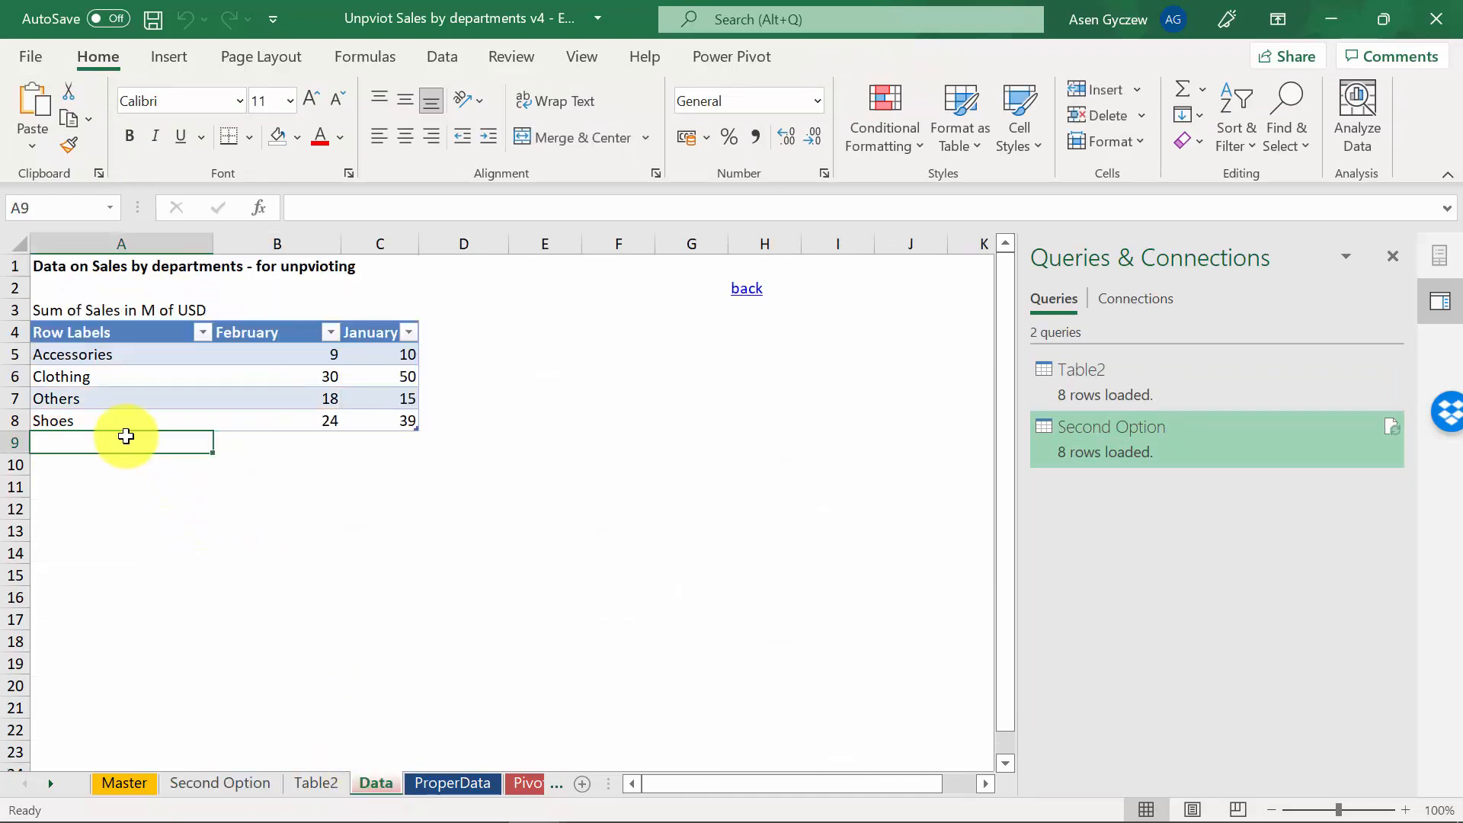
{"action": "type", "text": "Domestic Appliances"}
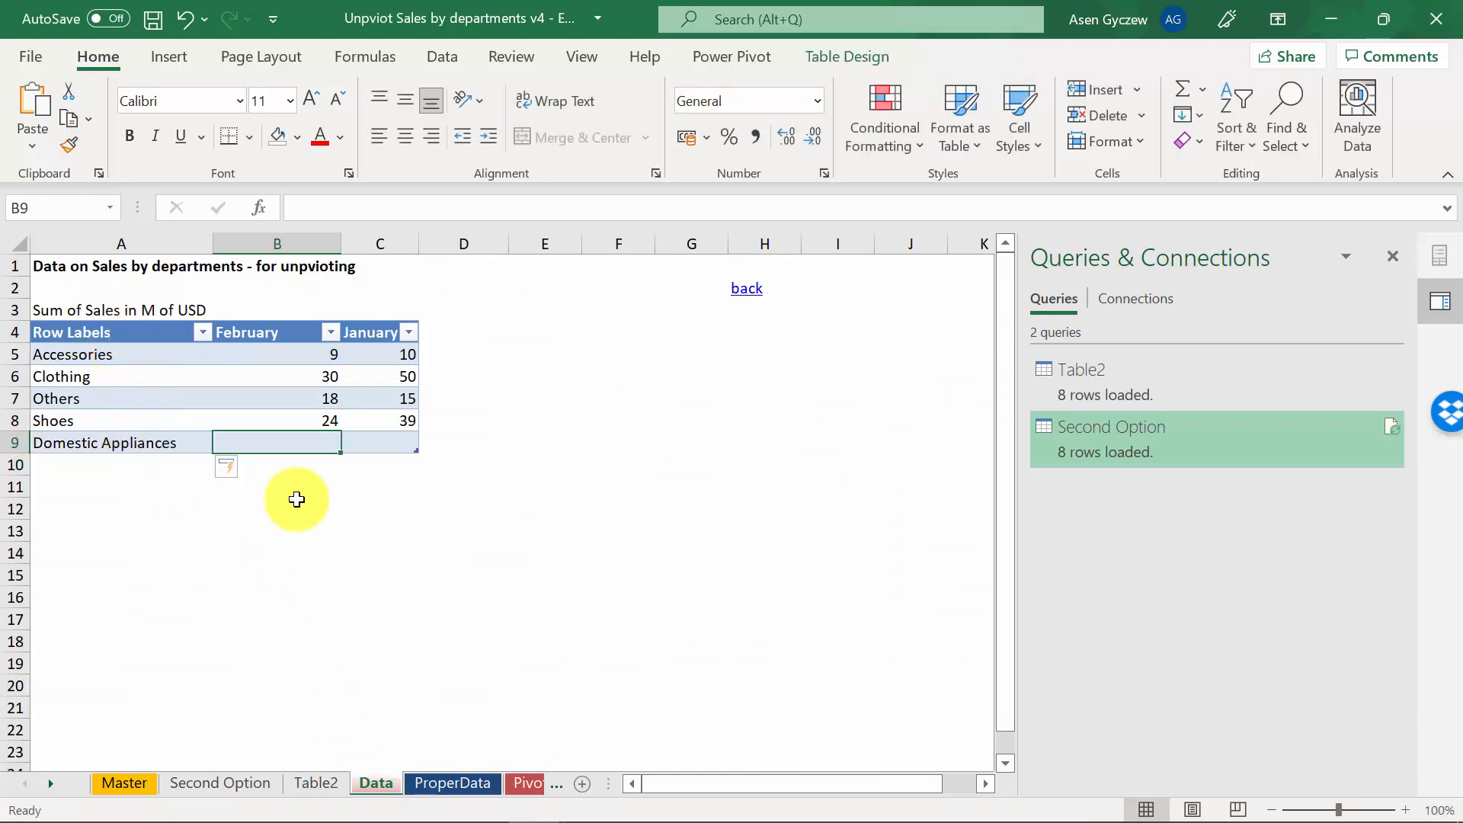
{"action": "type", "text": "10"}
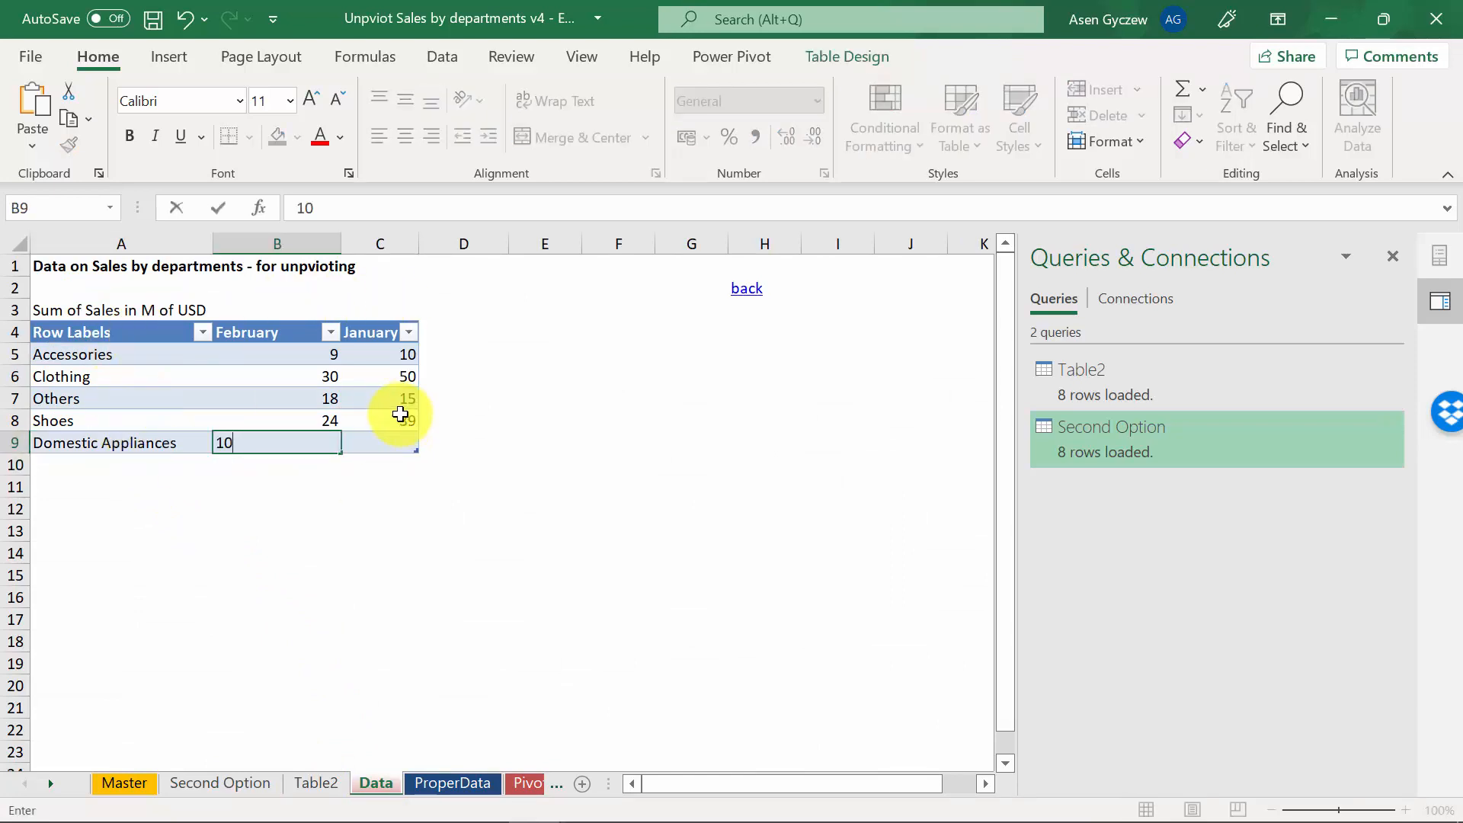
{"action": "key", "text": "Enter"}
{"action": "type", "text": "23"}
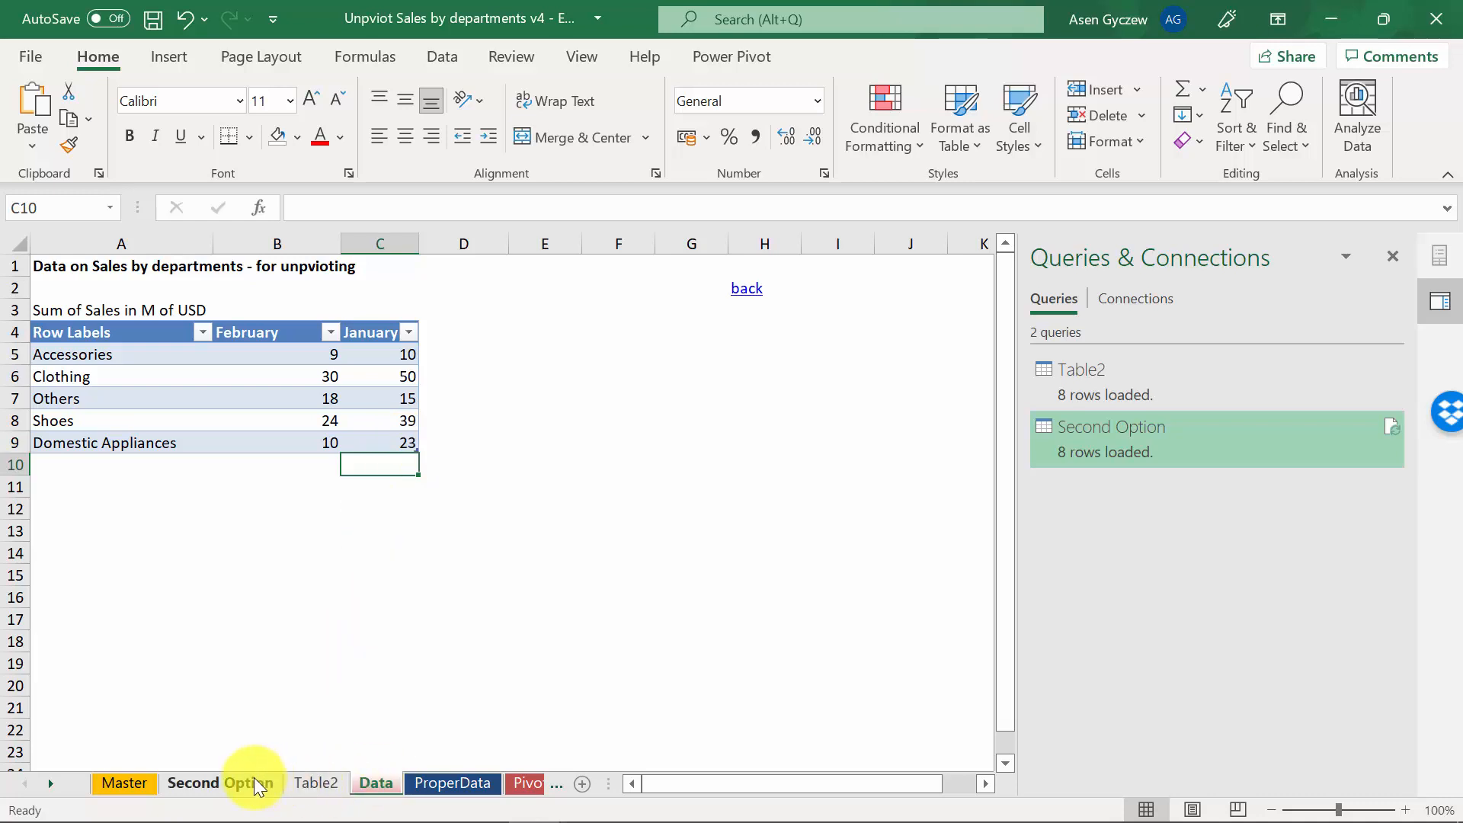
Refresh the queries and check the Second Option sheet now lists 10 rows including Domestic Appliances.
{"action": "left_click", "coordinate": [219, 783]}
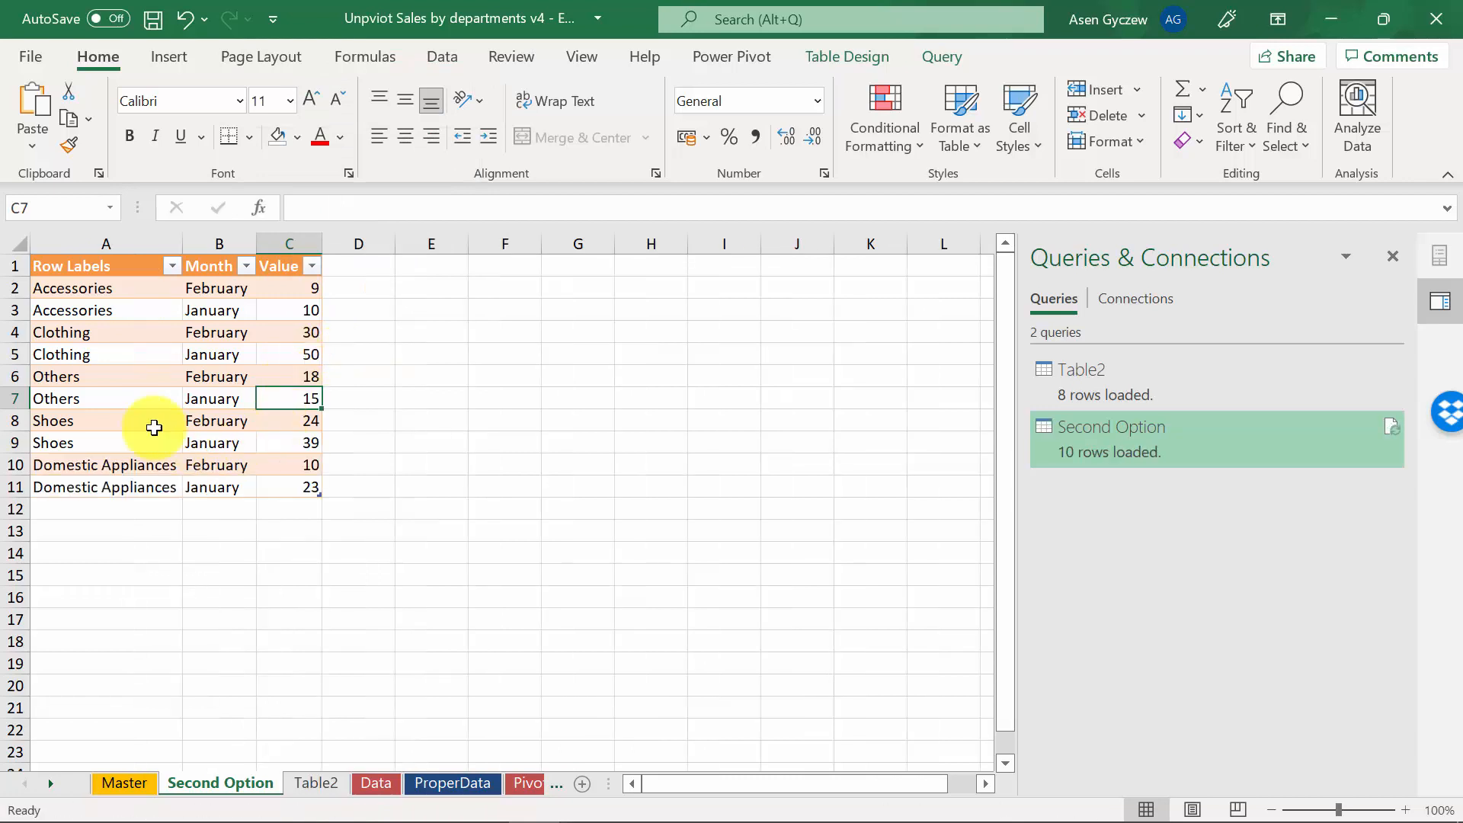
{"action": "mouse_move", "coordinate": [308, 504]}
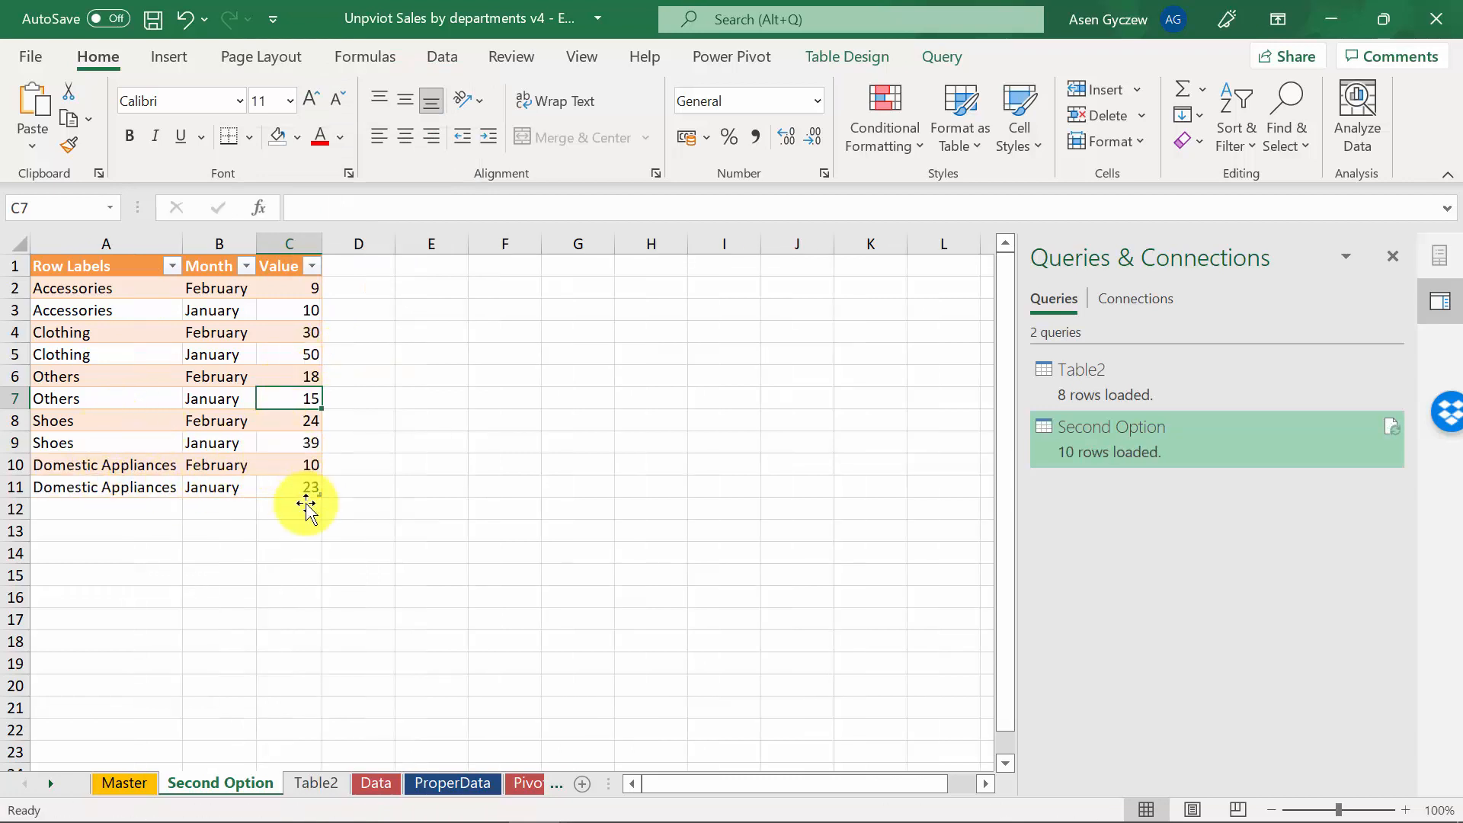
{"action": "left_click", "coordinate": [315, 783]}
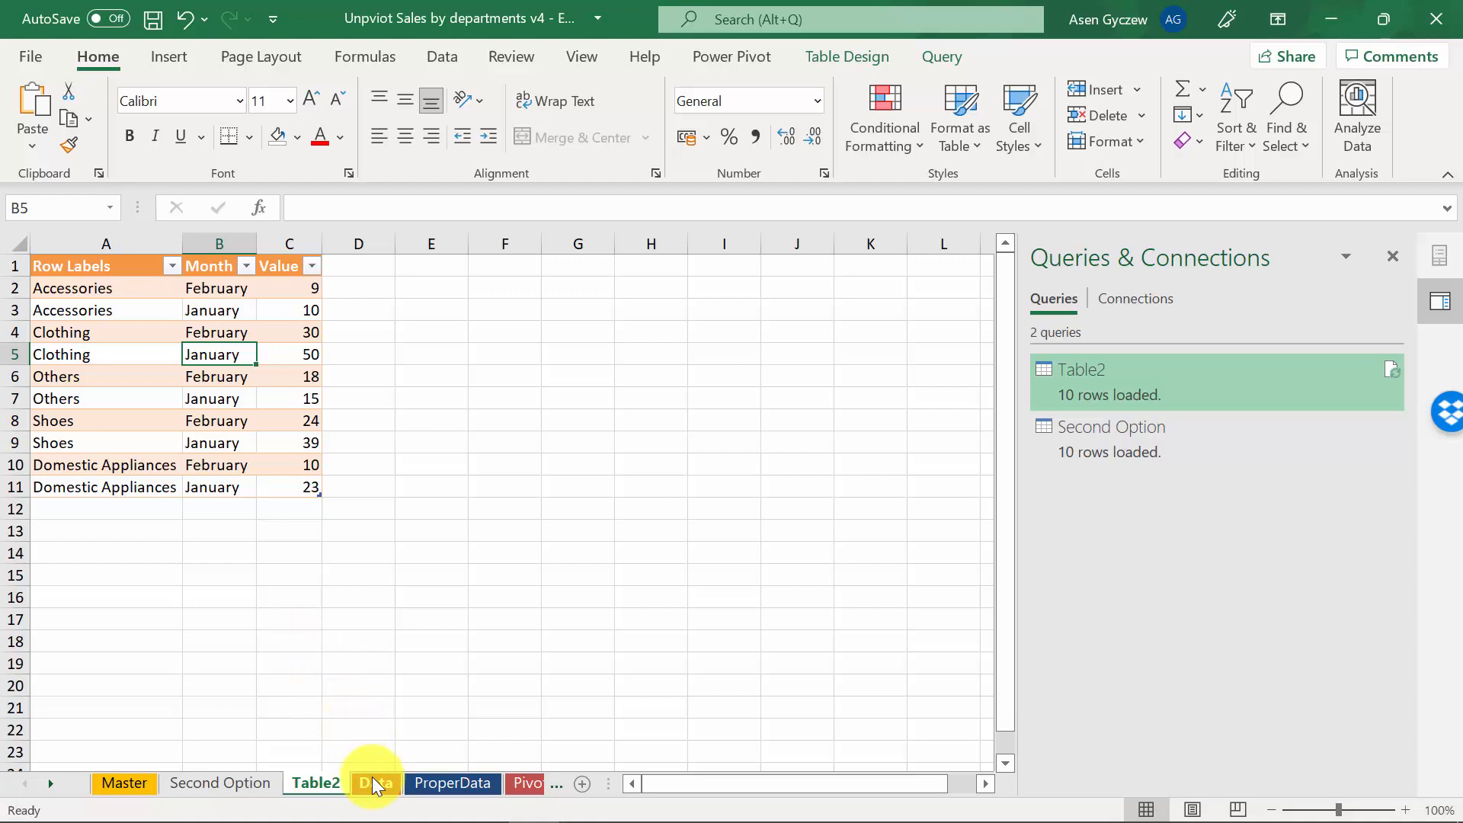
{"action": "left_click", "coordinate": [376, 783]}
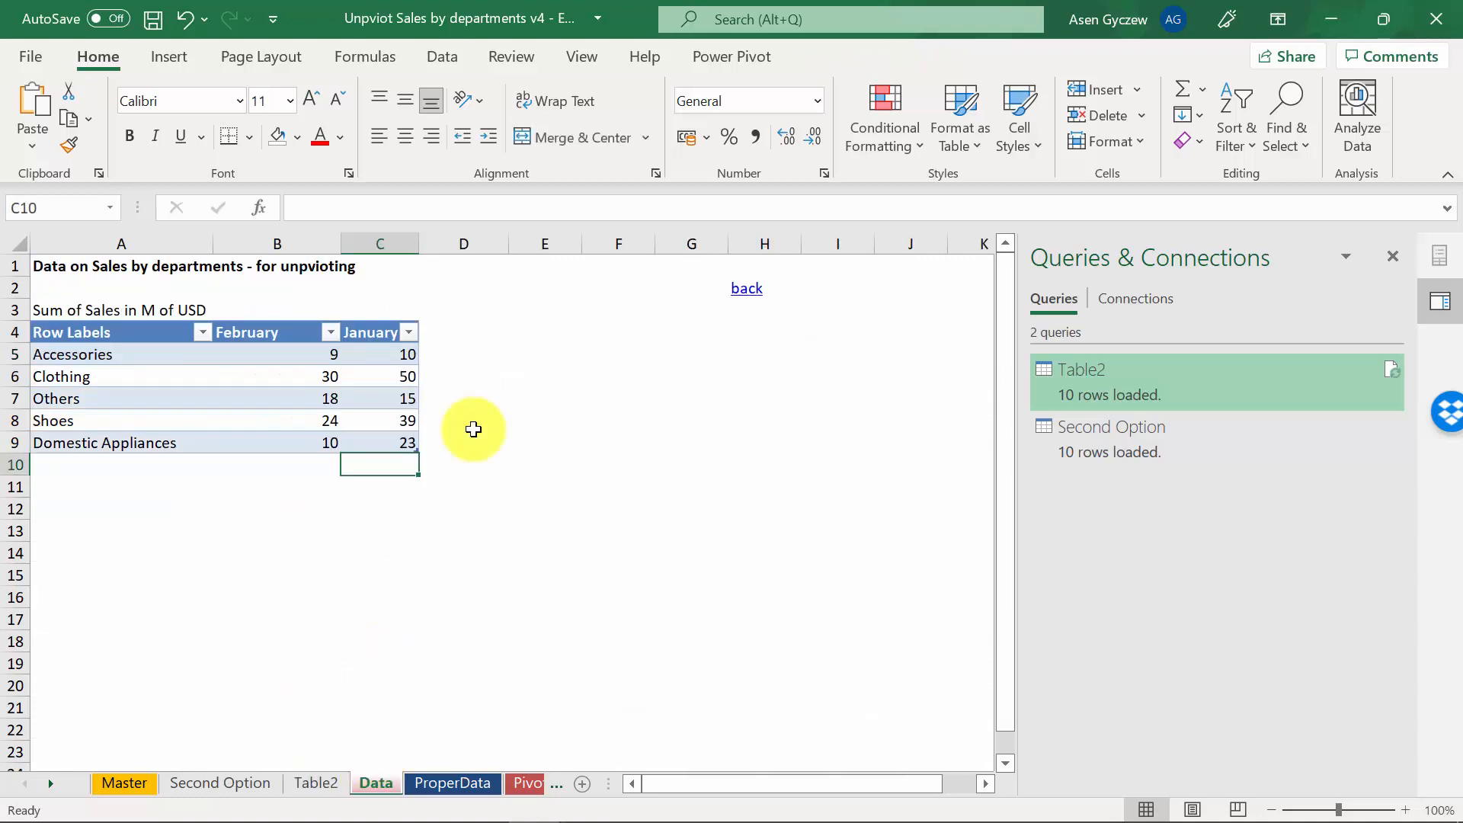
{"action": "mouse_move", "coordinate": [256, 736]}
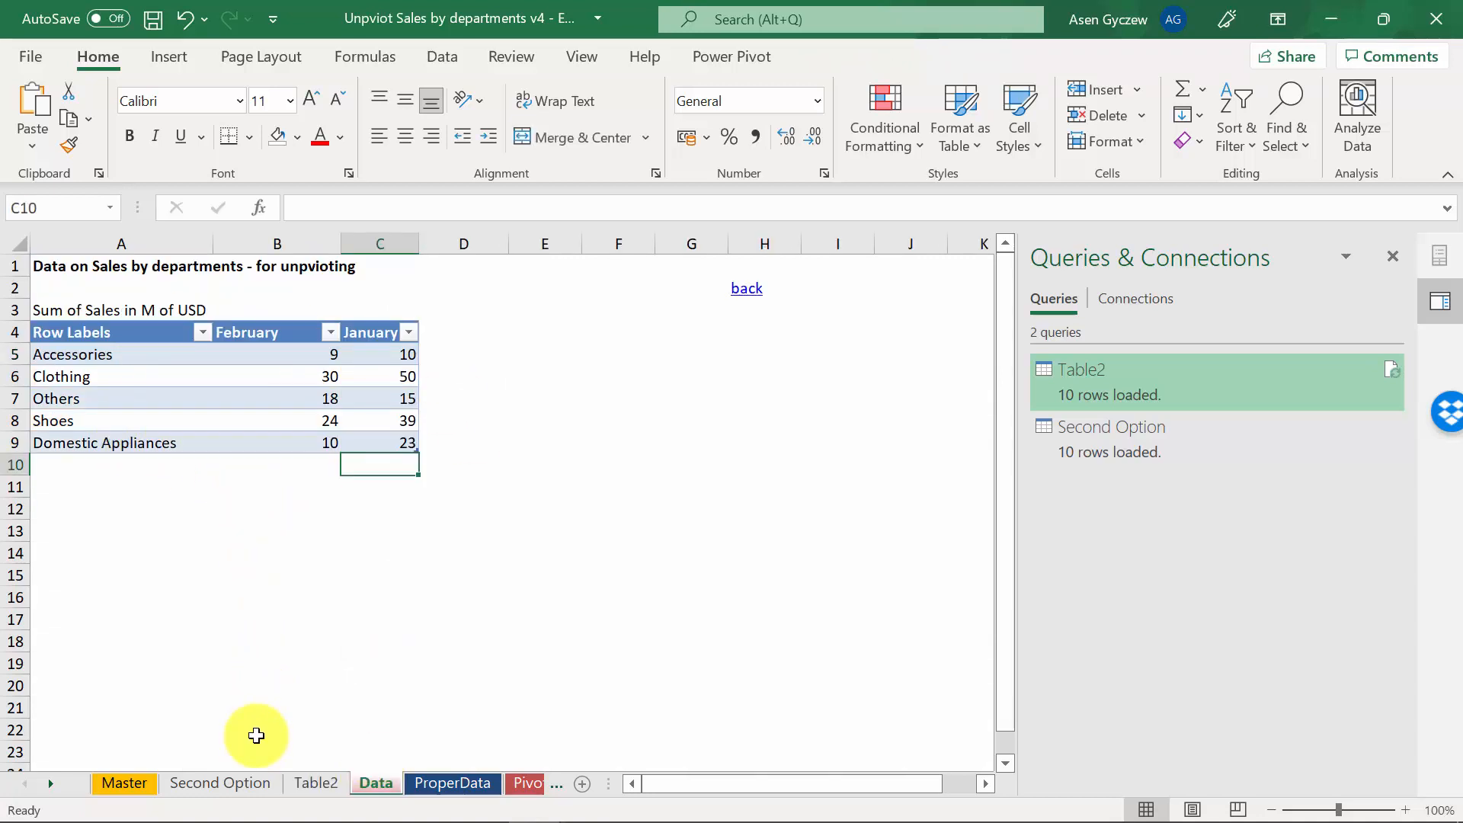
{"action": "left_click", "coordinate": [219, 783]}
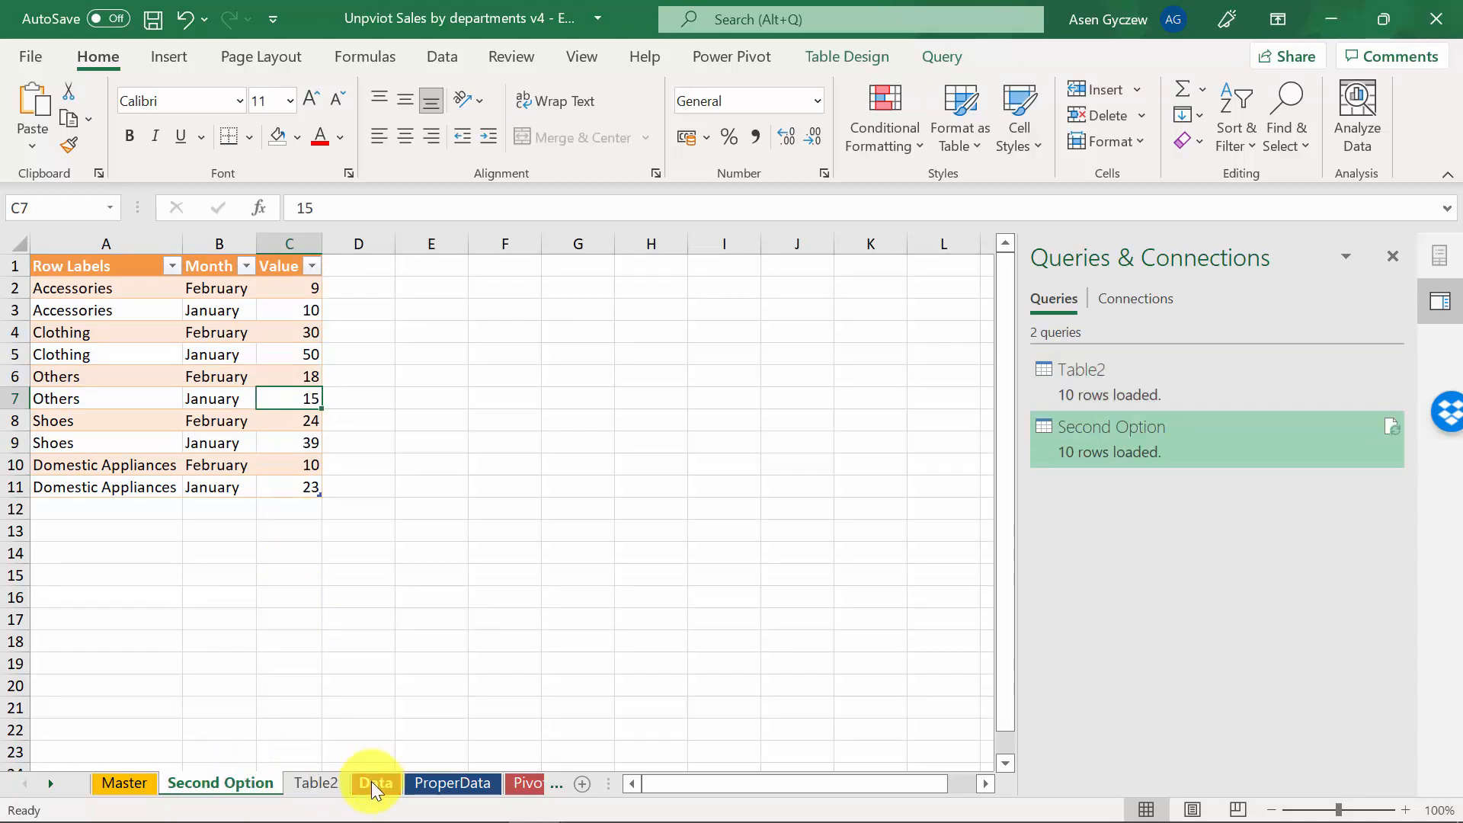
{"action": "left_click", "coordinate": [374, 784]}
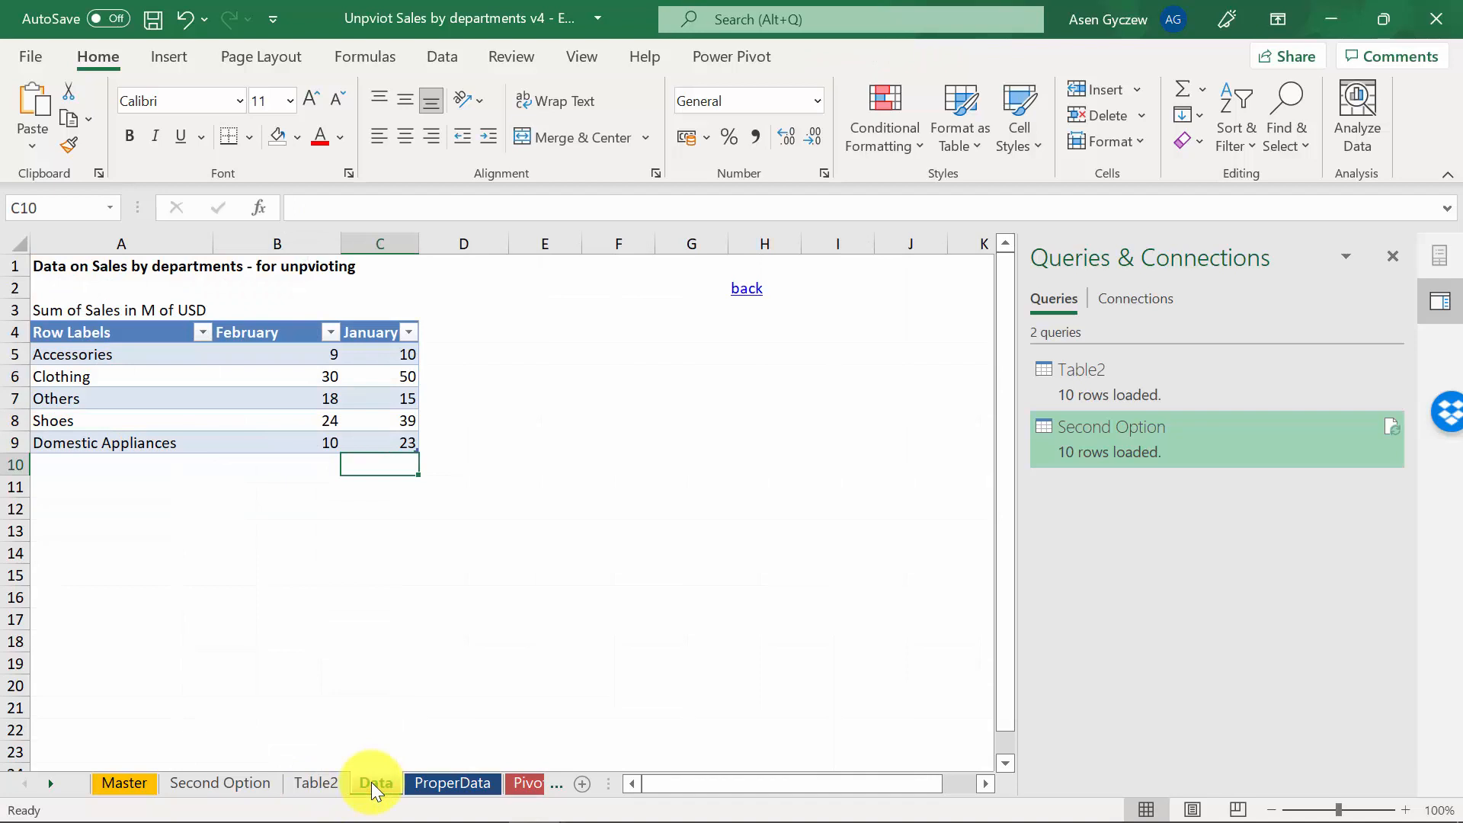
{"action": "left_click", "coordinate": [220, 783]}
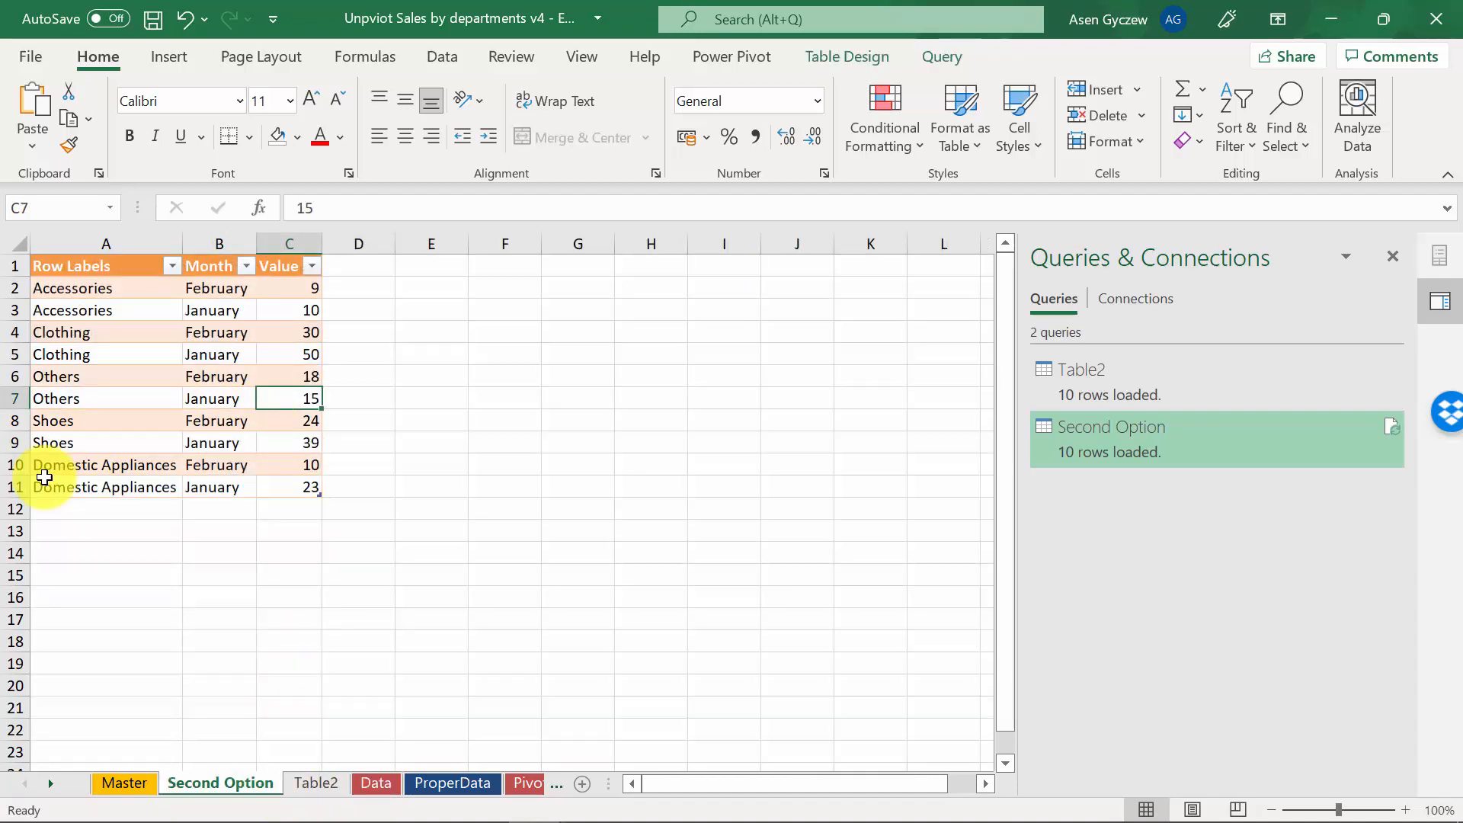
{"action": "mouse_move", "coordinate": [233, 526]}
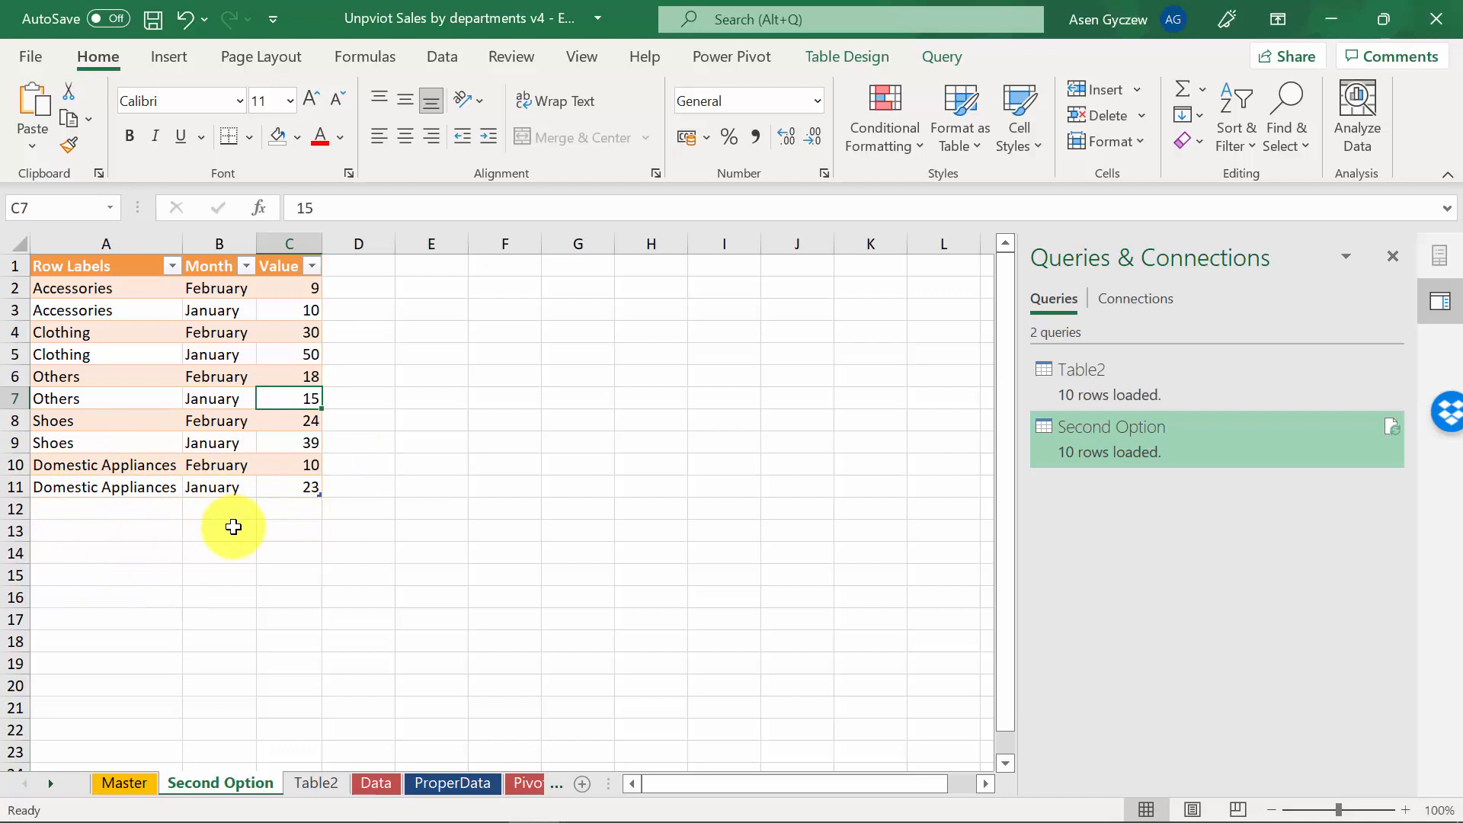
Add a March column with values 10, 39, 49, 2, 1 to the source table.
{"action": "left_click", "coordinate": [375, 783]}
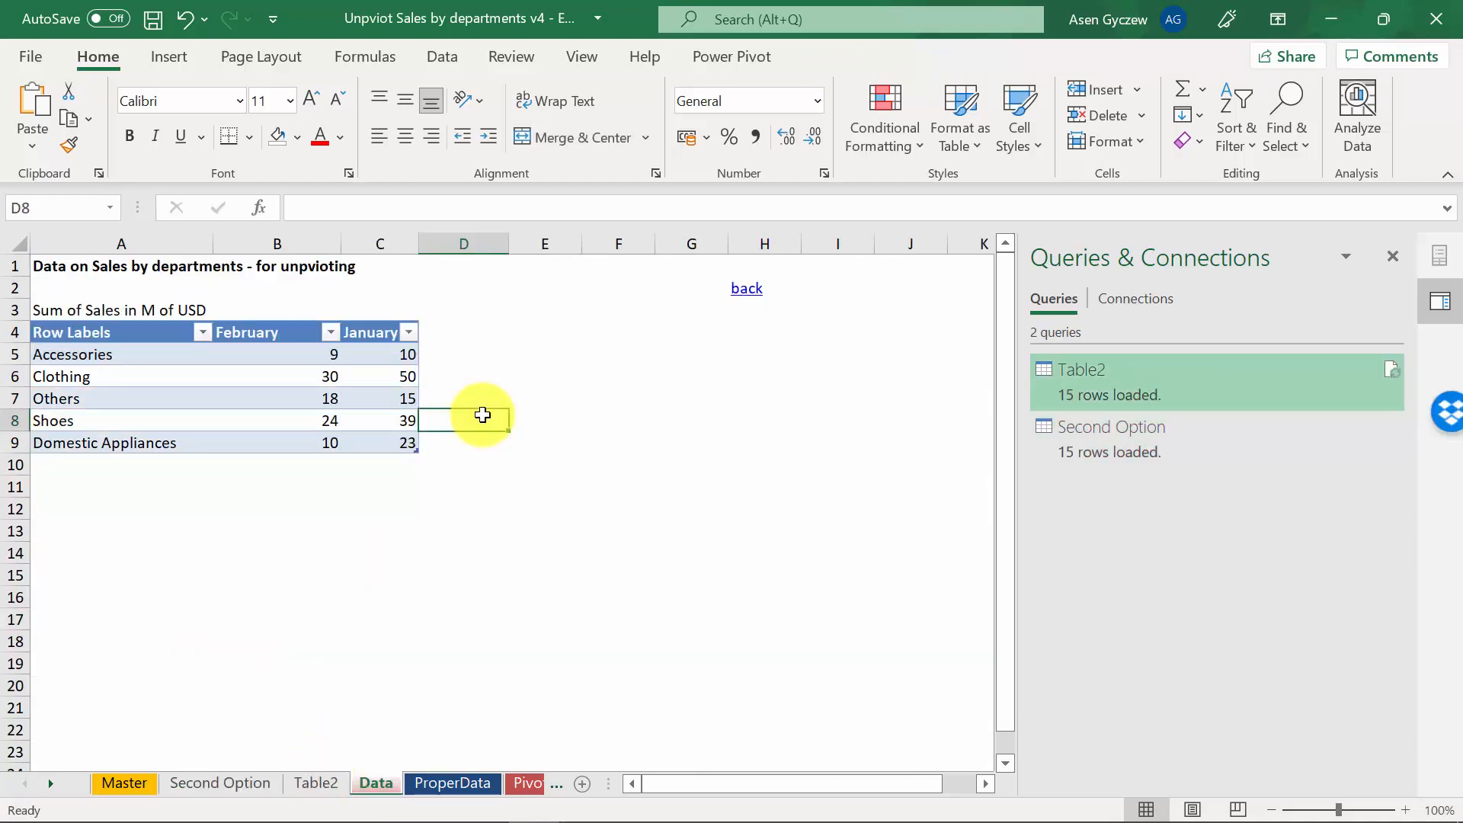
{"action": "left_click", "coordinate": [463, 330]}
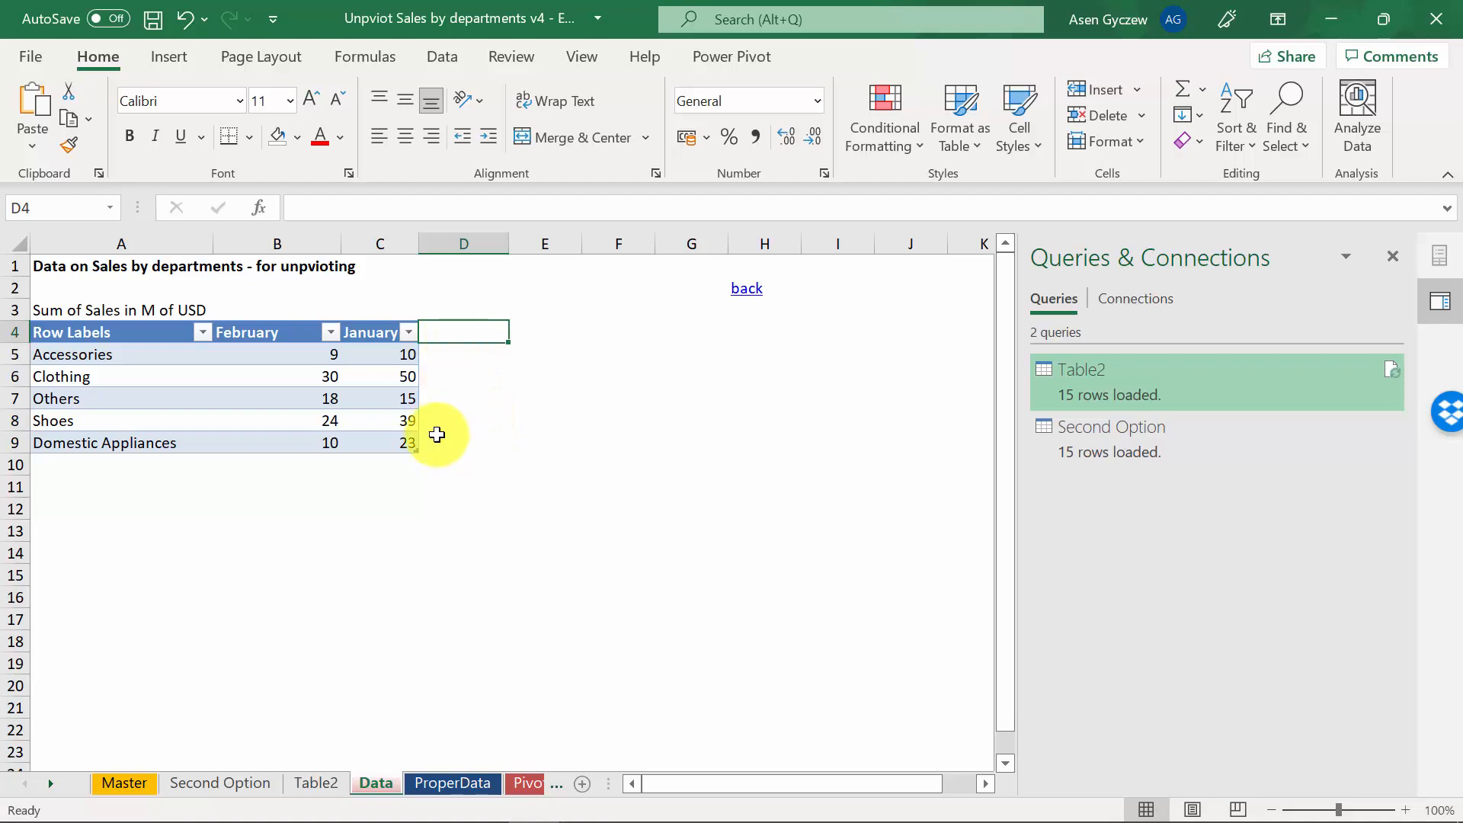
{"action": "type", "text": "March"}
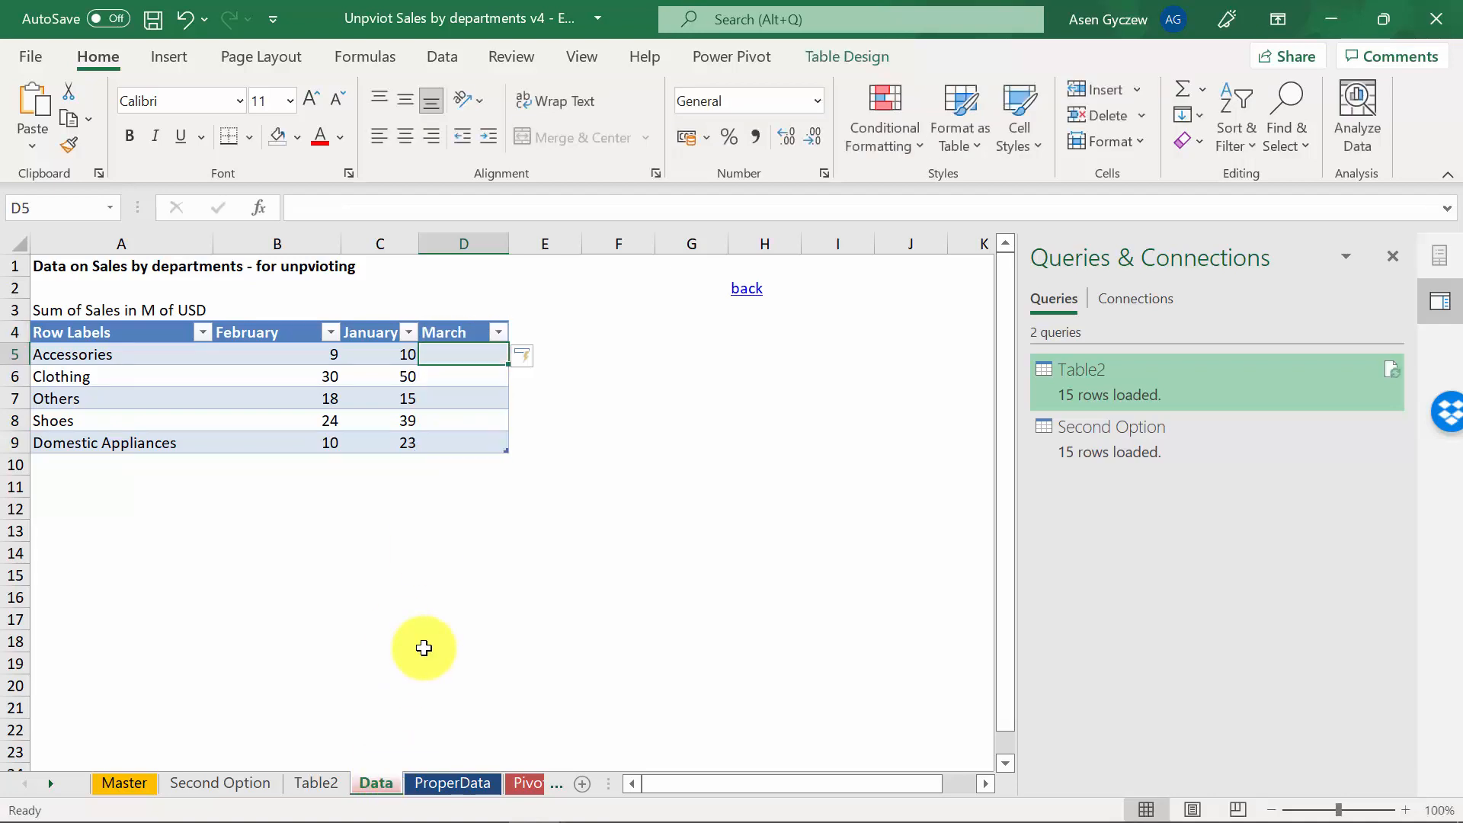
{"action": "type", "text": "10"}
{"action": "left_click", "coordinate": [463, 444]}
{"action": "type", "text": "1"}
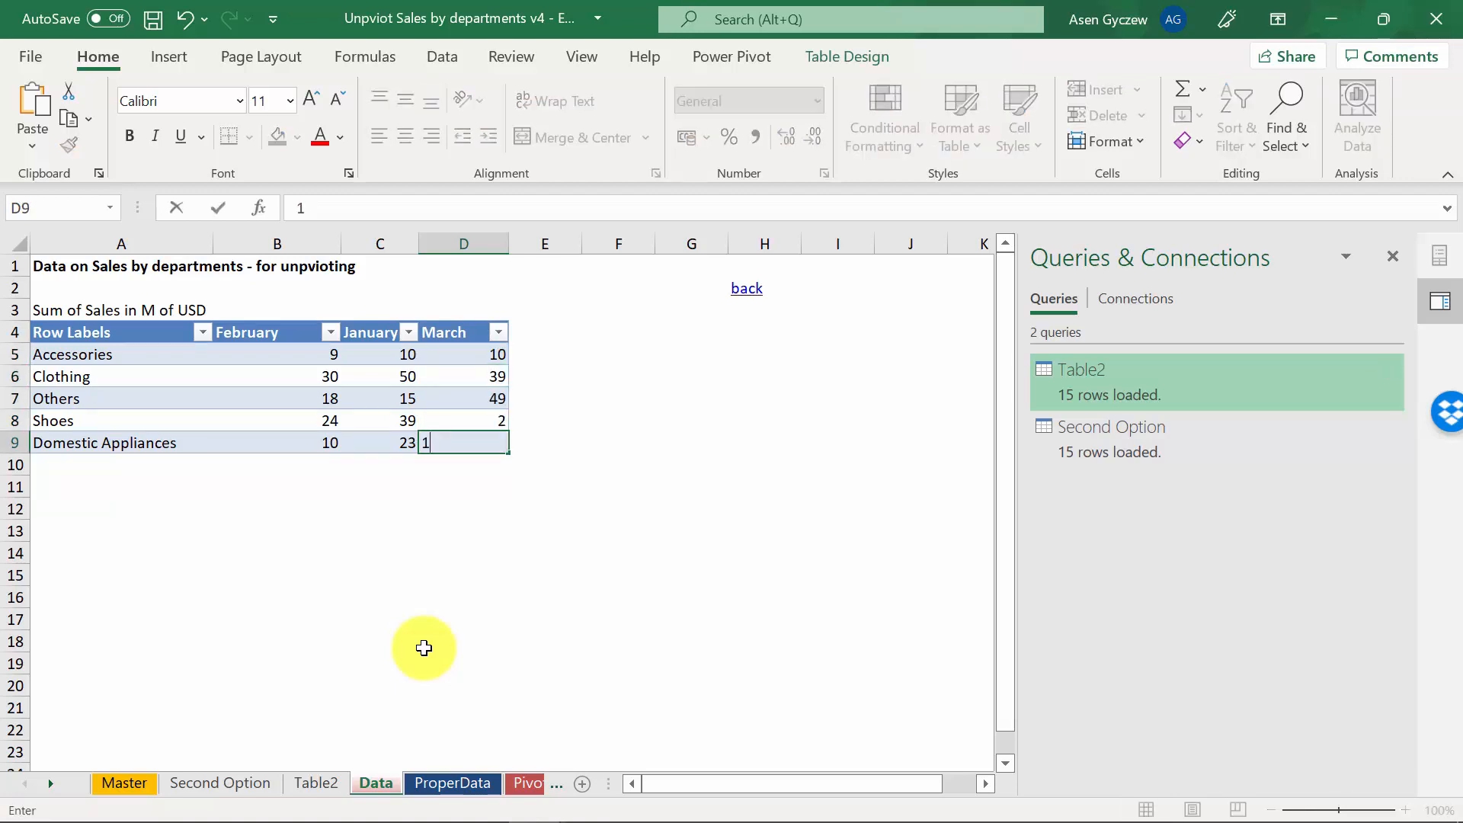
Refresh and confirm Second Option shows 15 rows while Table2 still shows 10.
{"action": "left_click", "coordinate": [219, 783]}
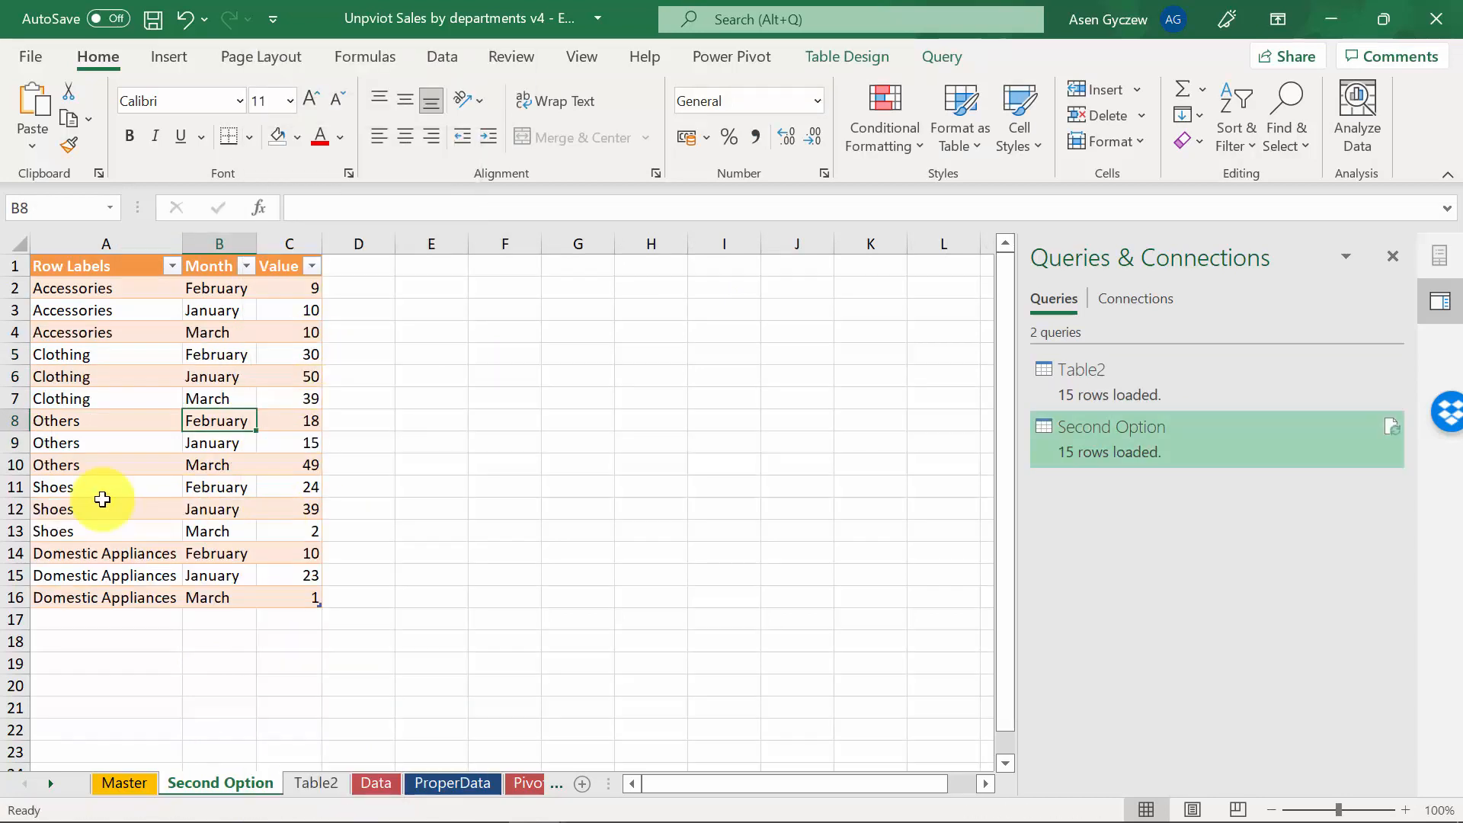
{"action": "mouse_move", "coordinate": [296, 756]}
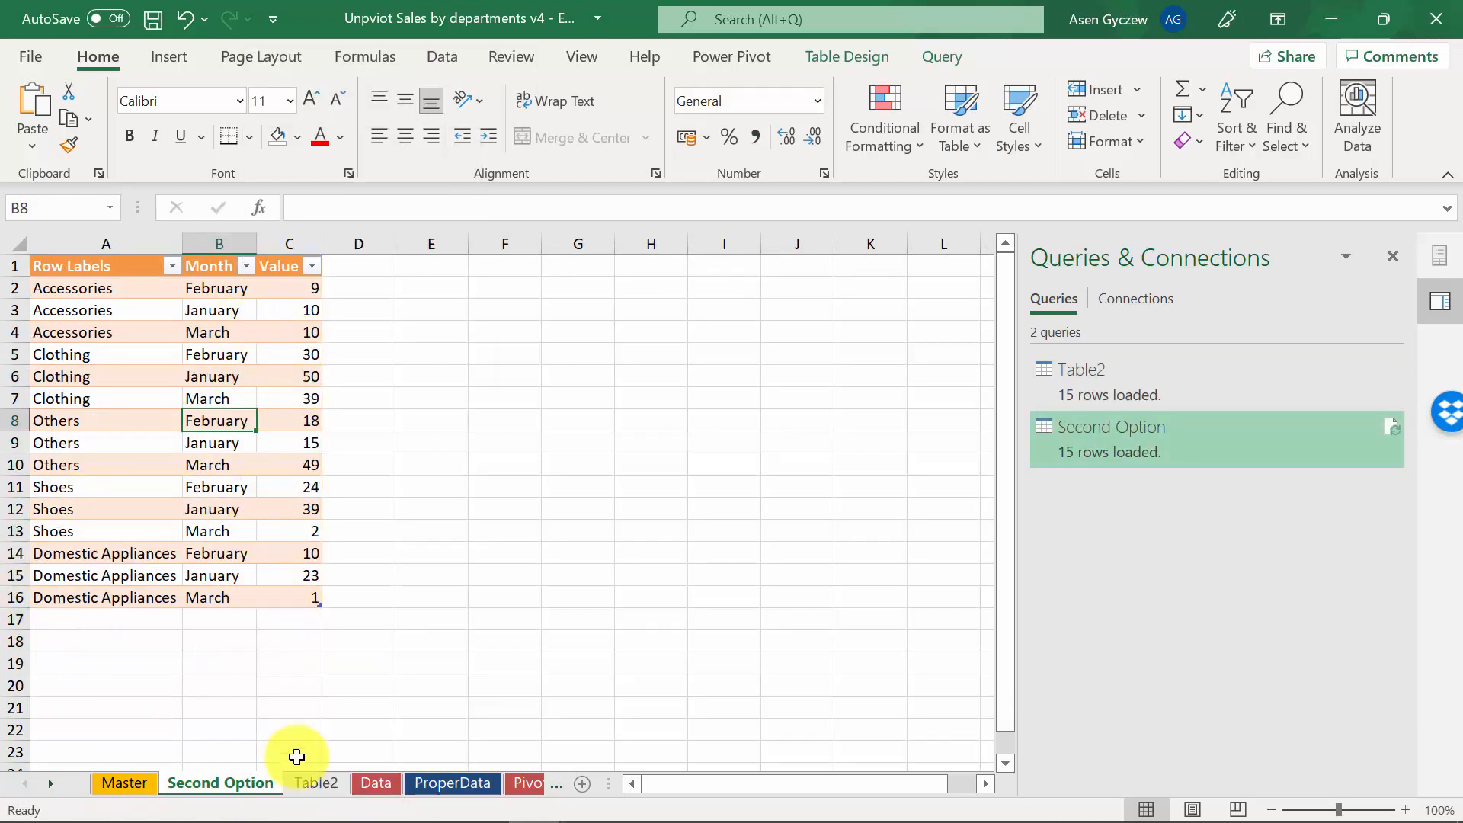
{"action": "left_click", "coordinate": [316, 783]}
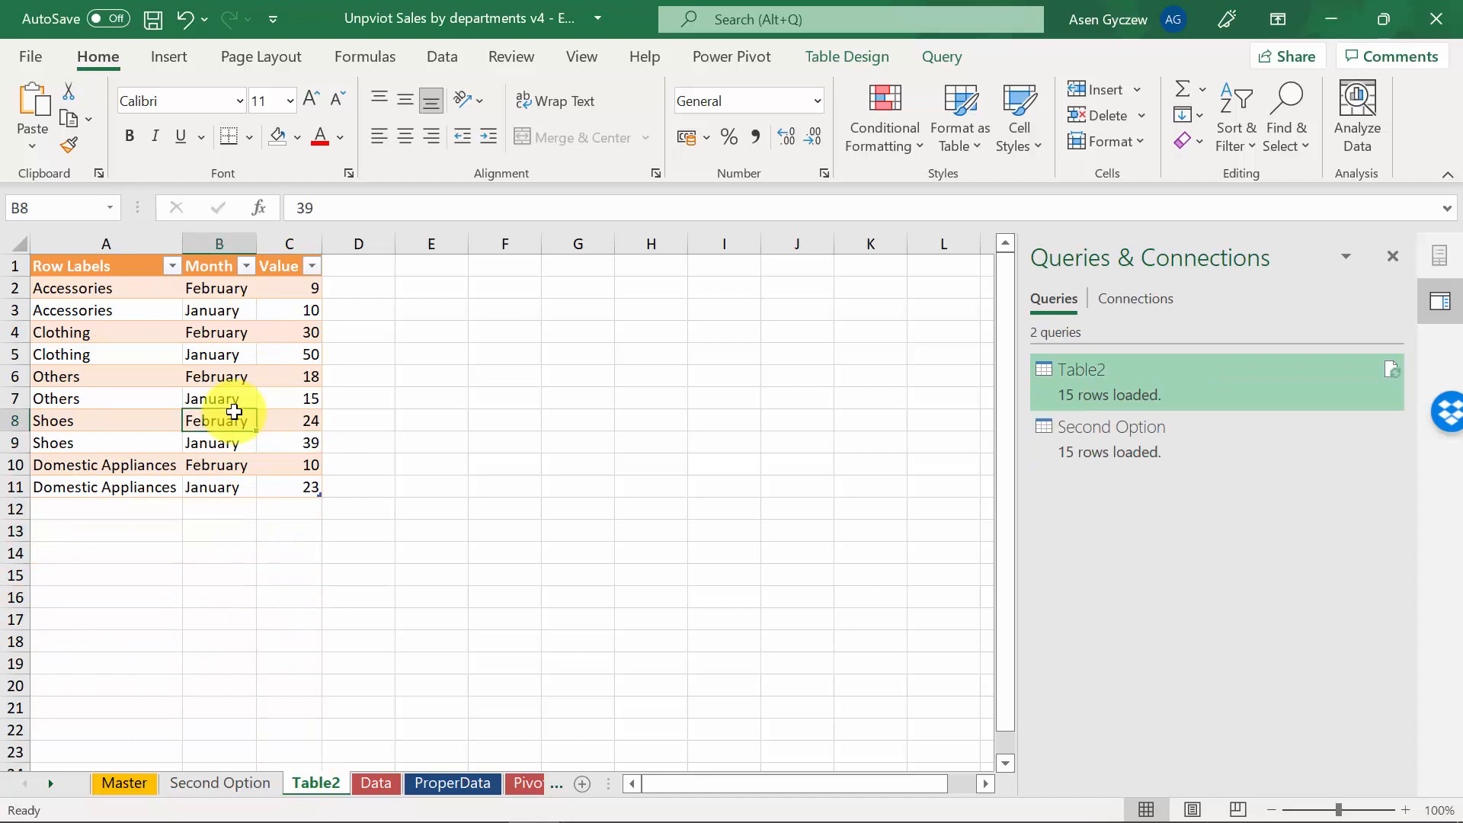